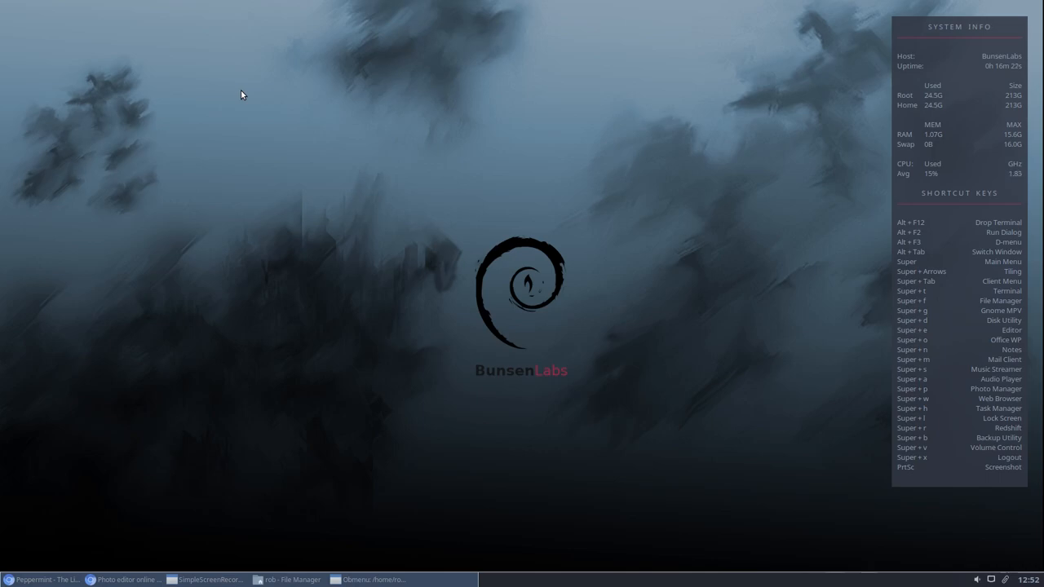
mouse_move(128, 459)
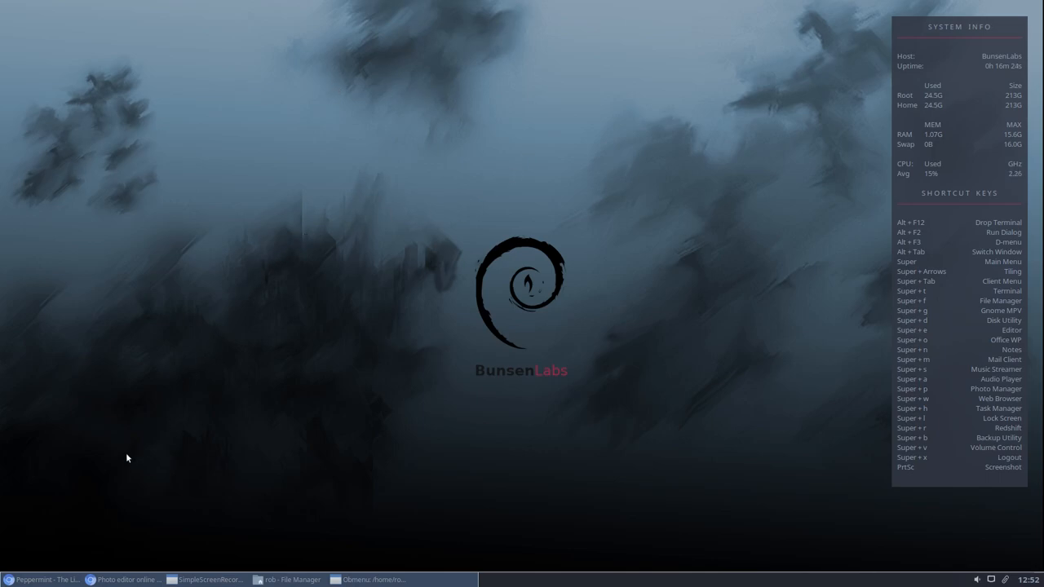
Step: Restore the Chrome window showing the Peppermint homepage and scroll down the page
click(46, 579)
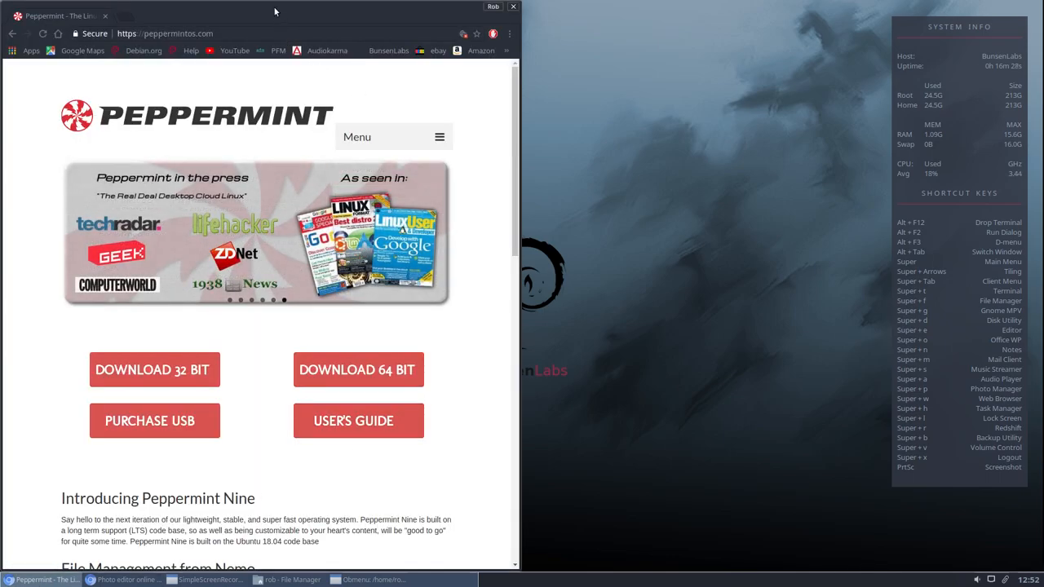
mouse_move(418, 113)
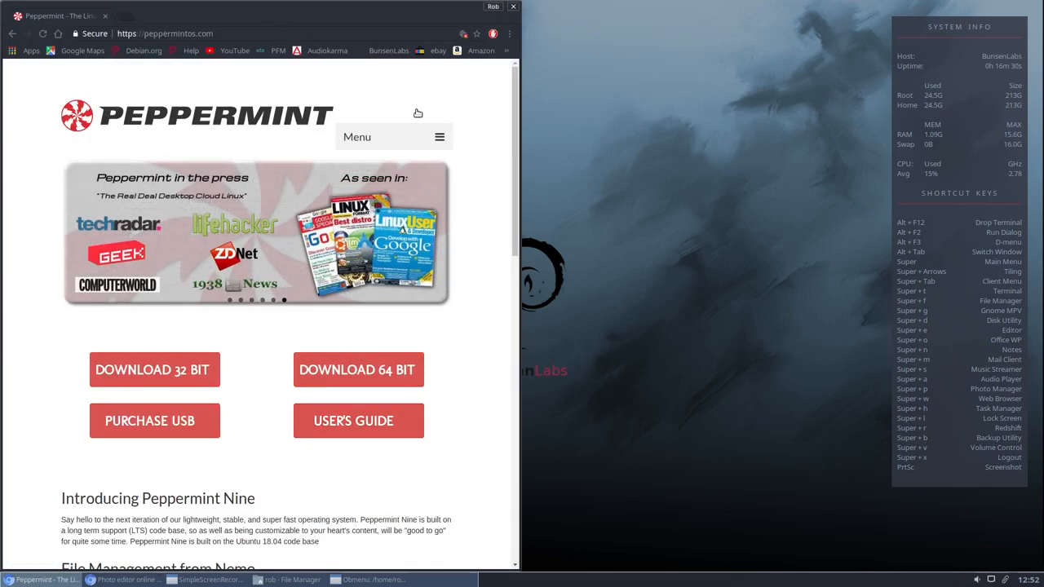
scroll(down, 3)
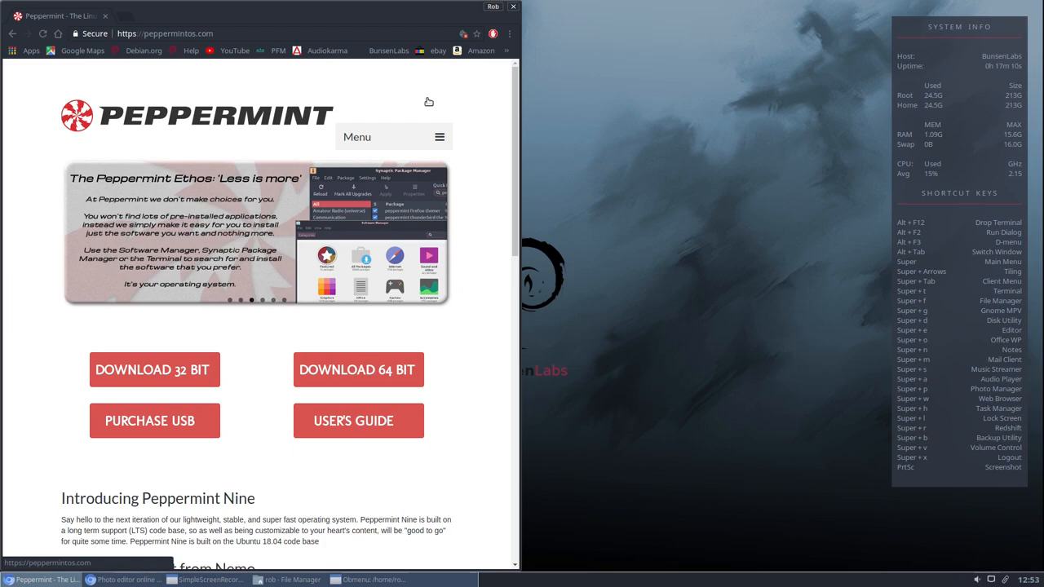
mouse_move(480, 473)
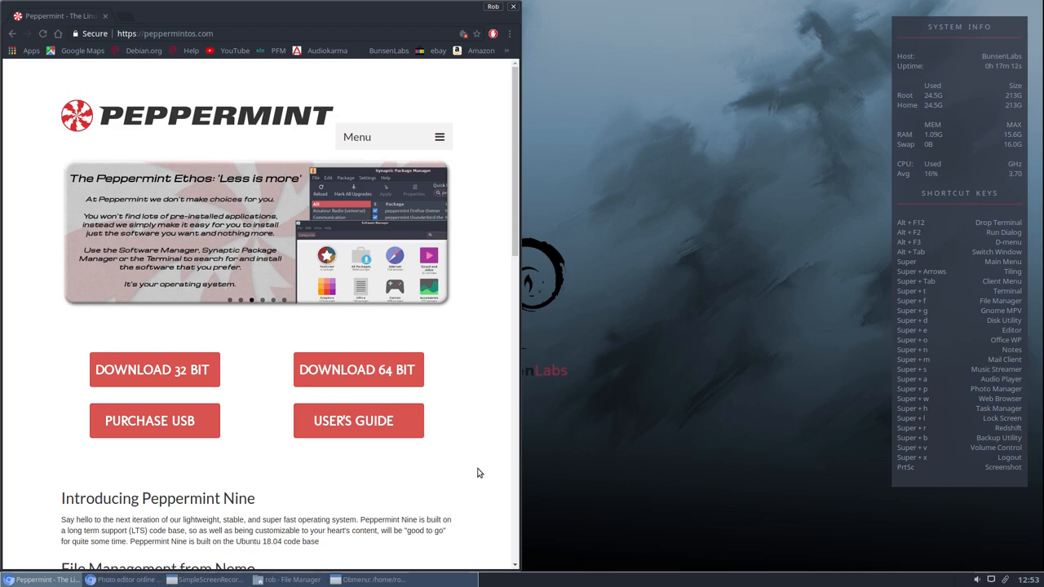
mouse_move(474, 357)
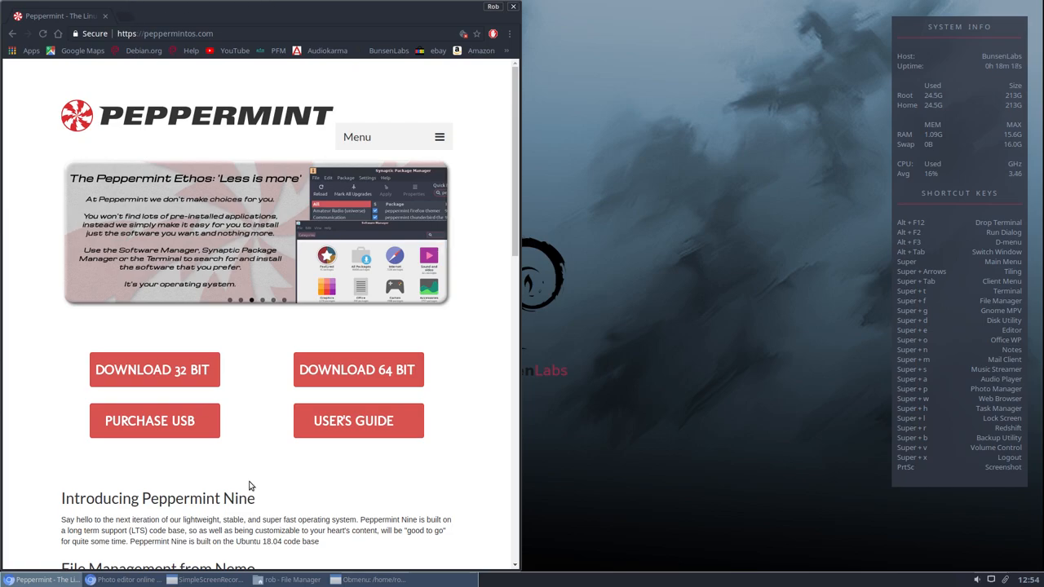
mouse_move(130, 581)
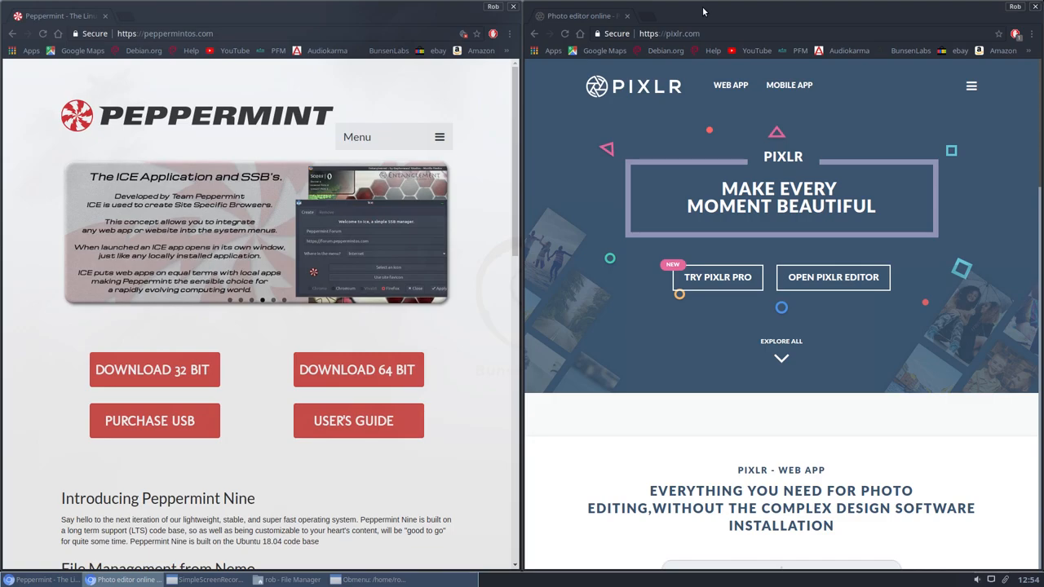
mouse_move(845, 114)
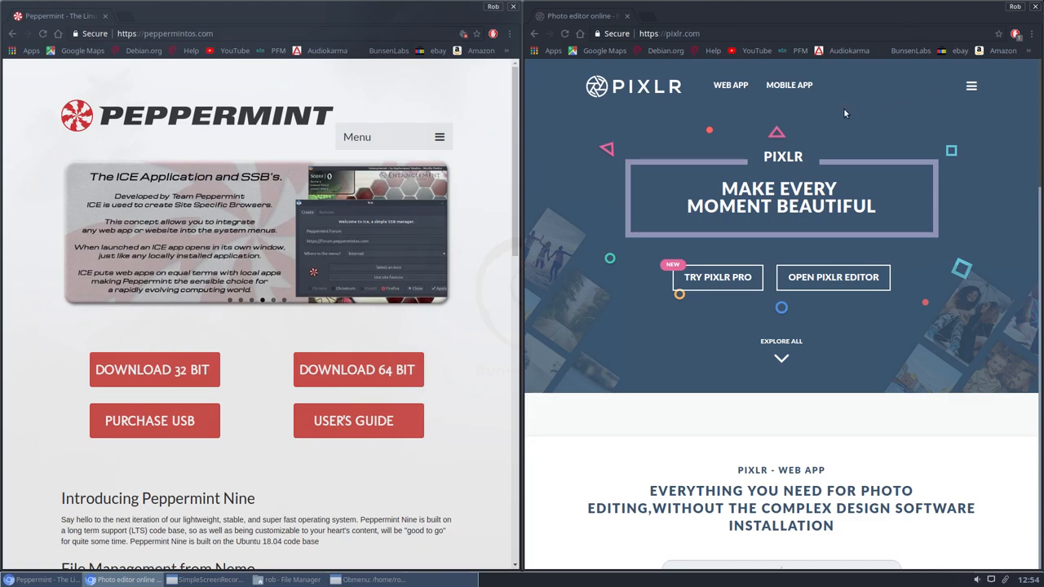
Step: Scroll down through the Pixlr site's web app offerings in the right-hand Chrome window
scroll(down, 3)
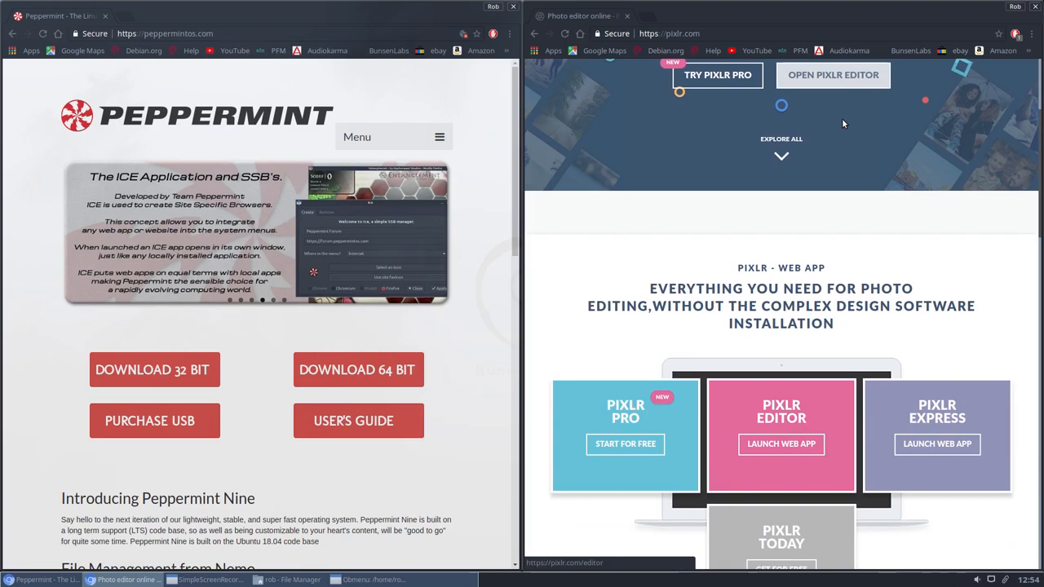
scroll(down, 3)
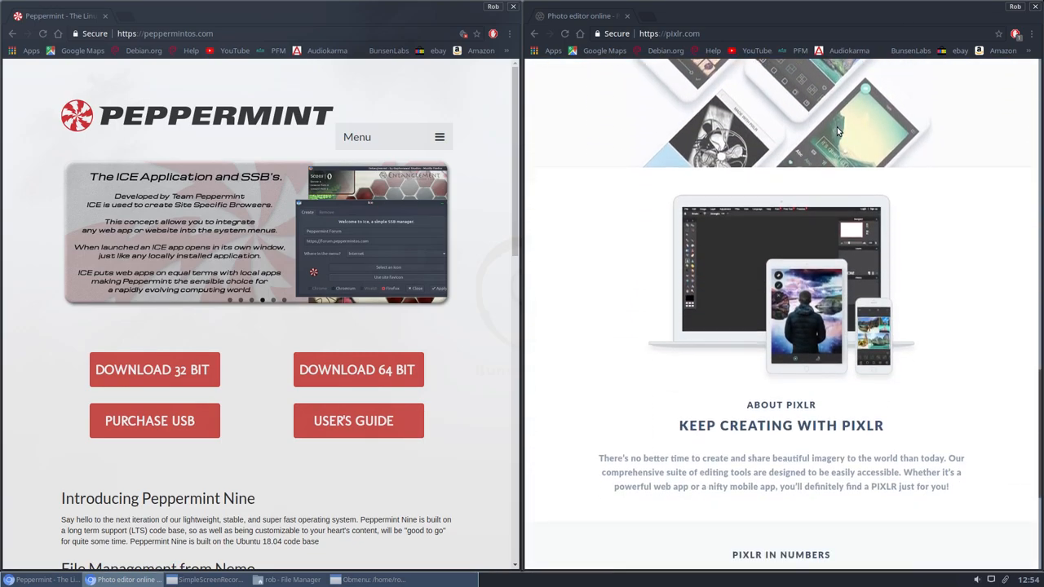
scroll(down, 3)
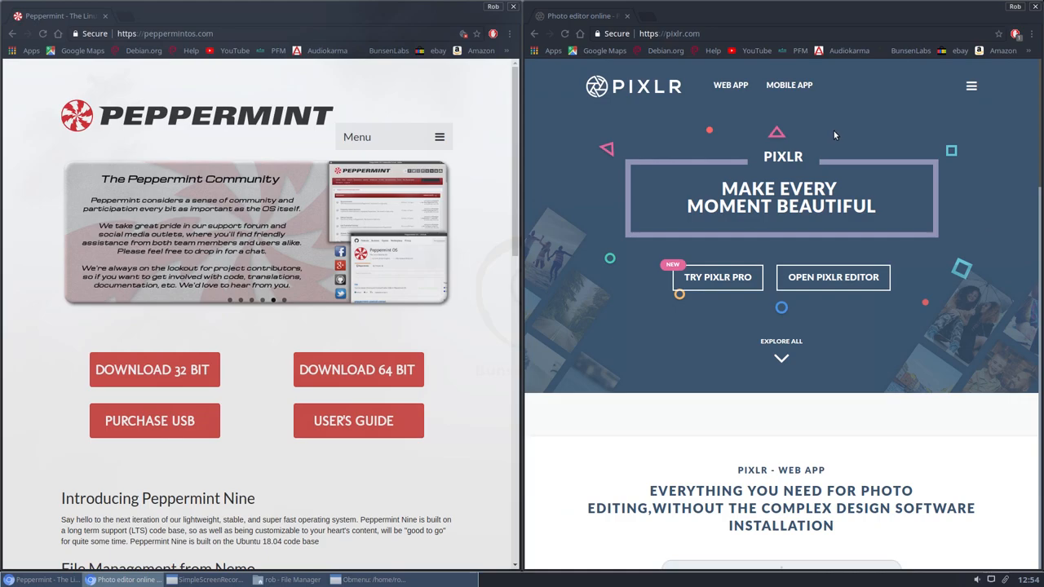
mouse_move(830, 122)
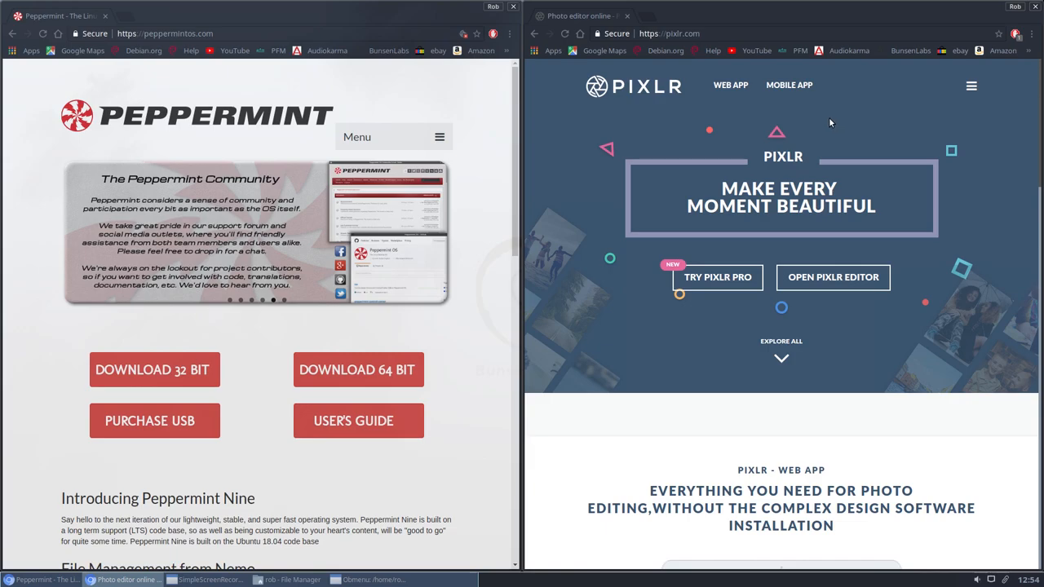
mouse_move(567, 65)
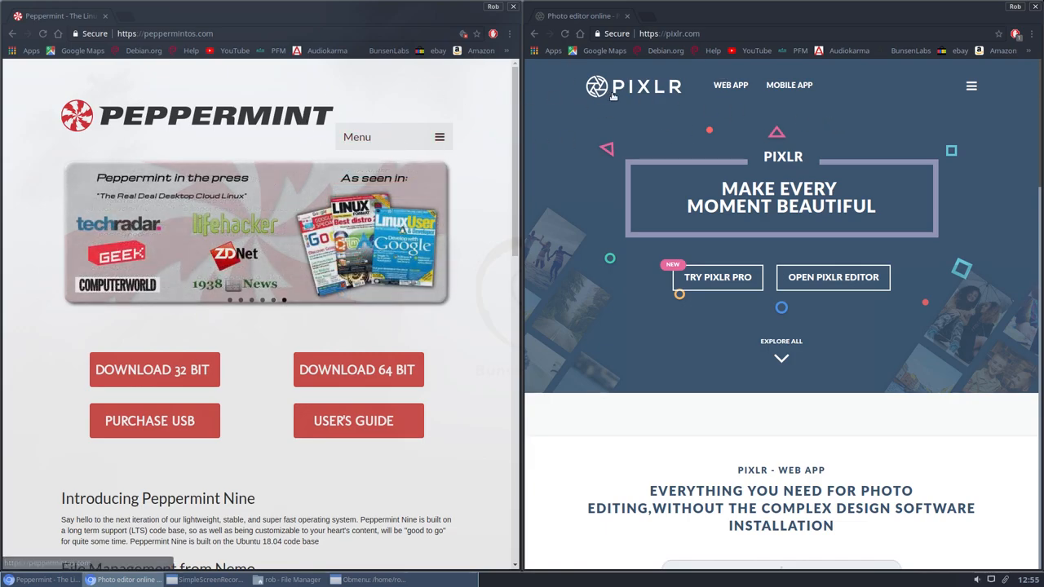
mouse_move(898, 116)
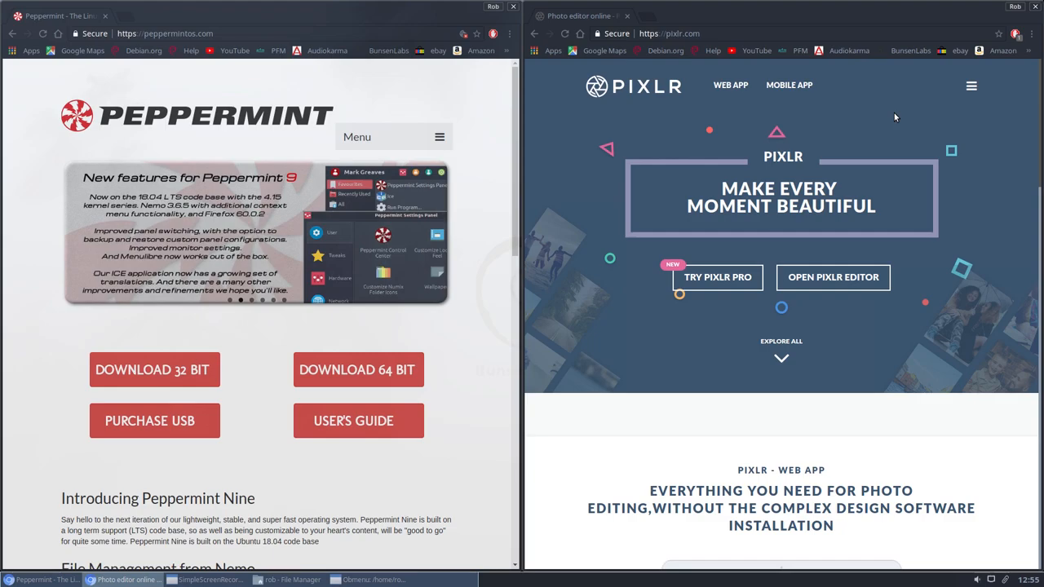
mouse_move(450, 16)
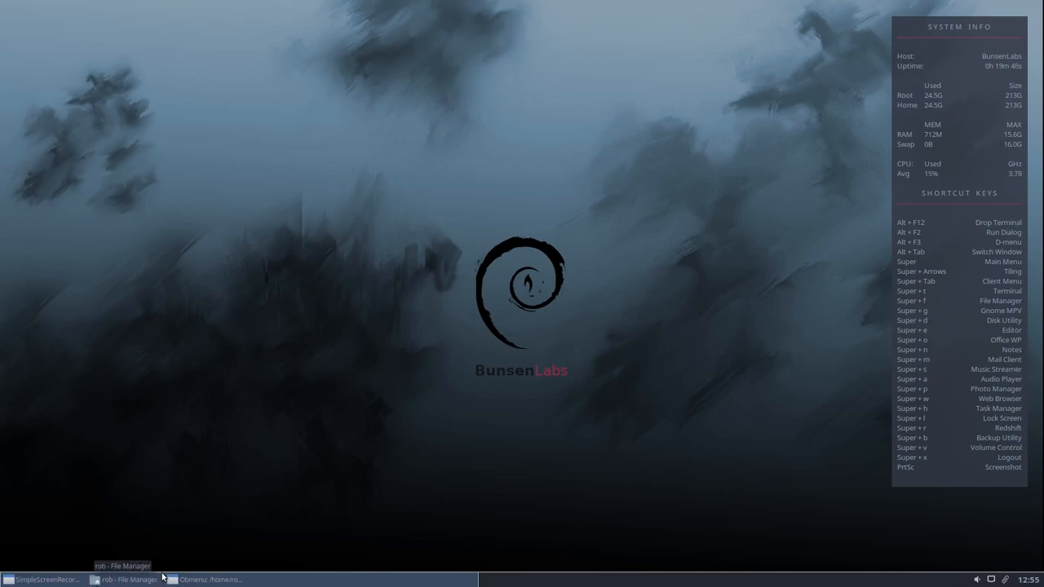
Step: Restore Thunar and open the Downloads folder holding the ice Debian package
click(124, 579)
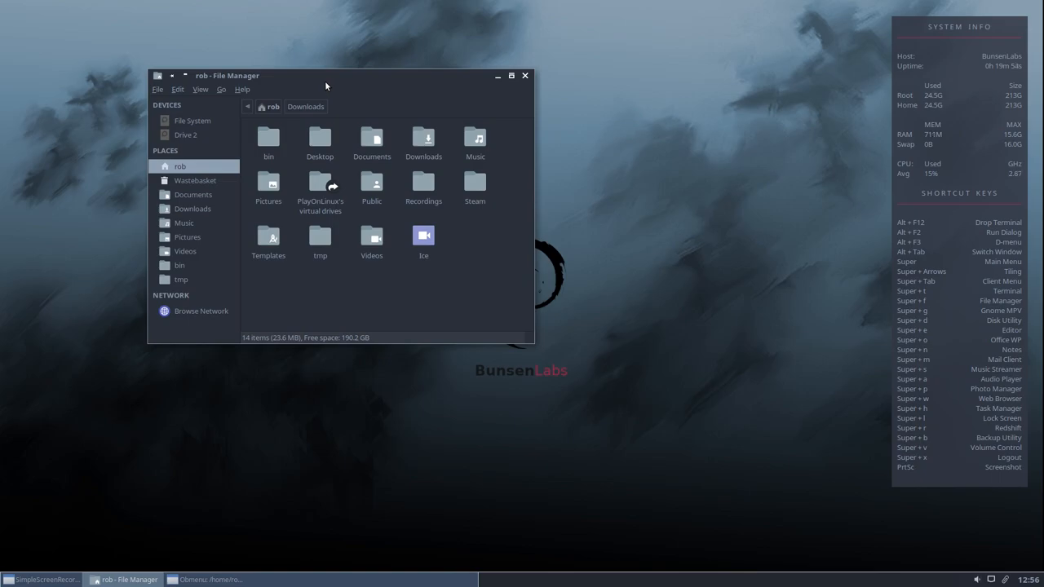
mouse_move(541, 260)
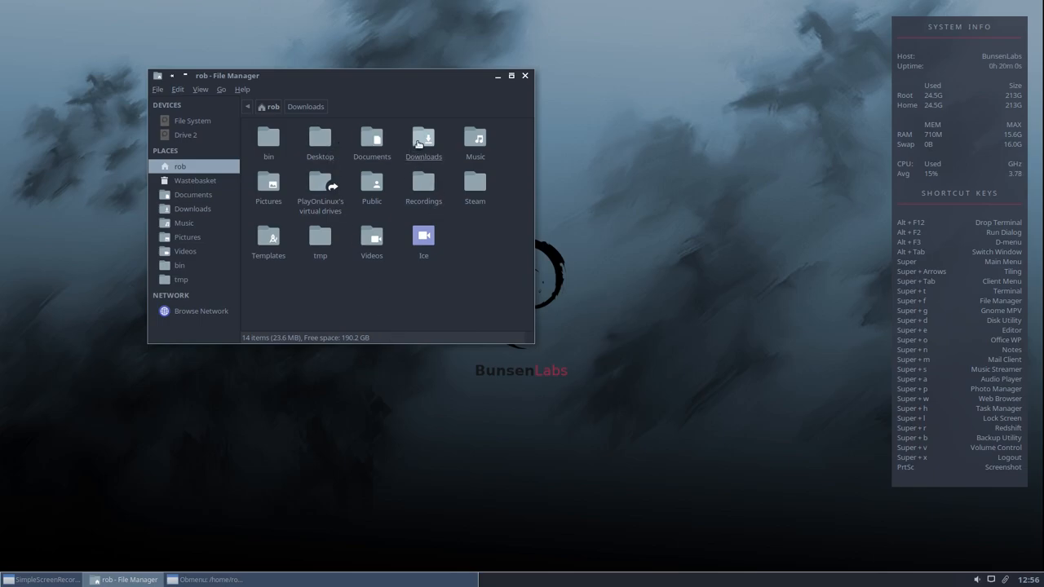
double_click(424, 137)
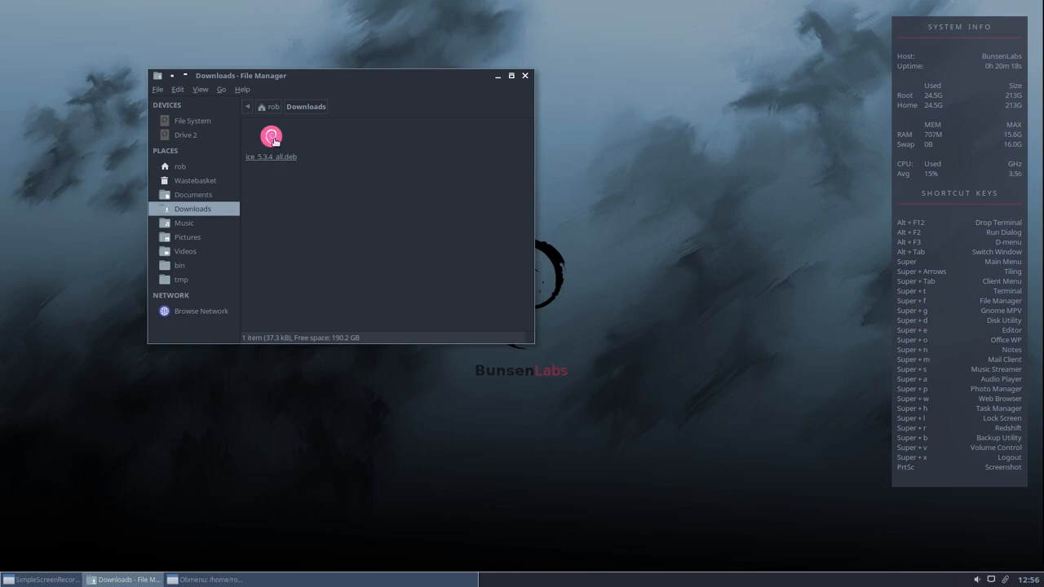
double_click(271, 137)
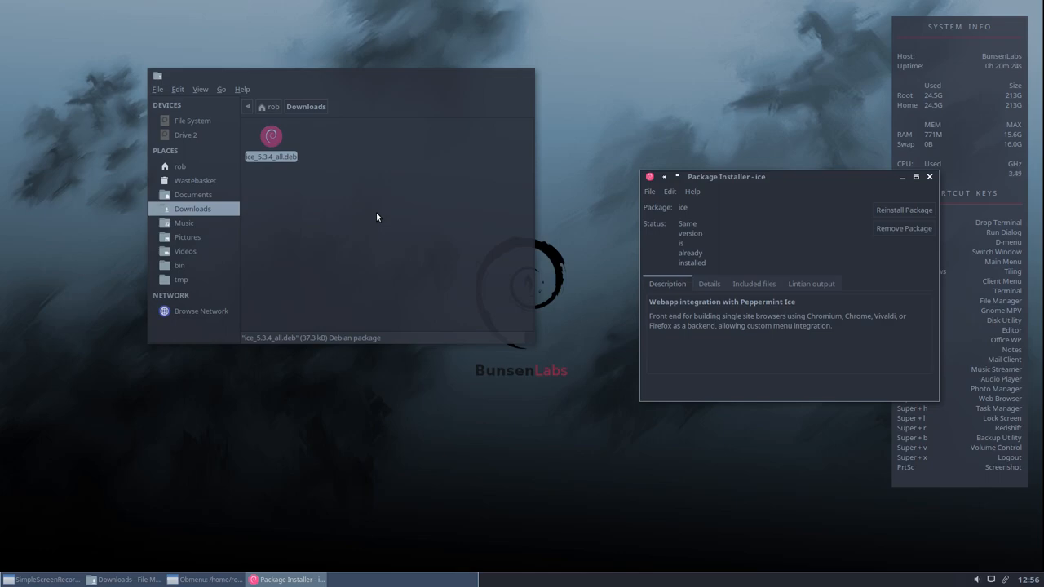
mouse_move(903, 209)
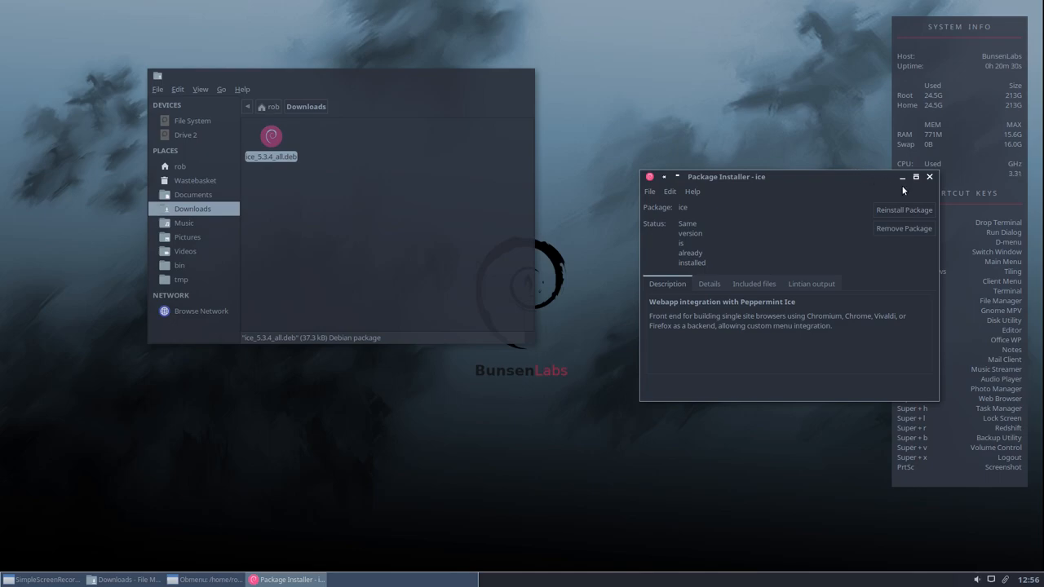
click(930, 176)
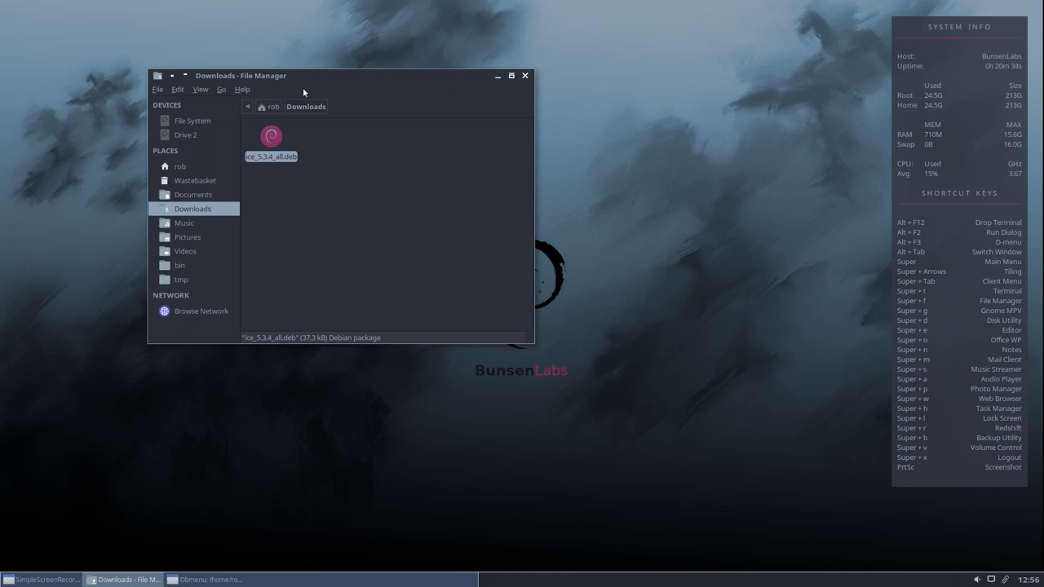
click(497, 76)
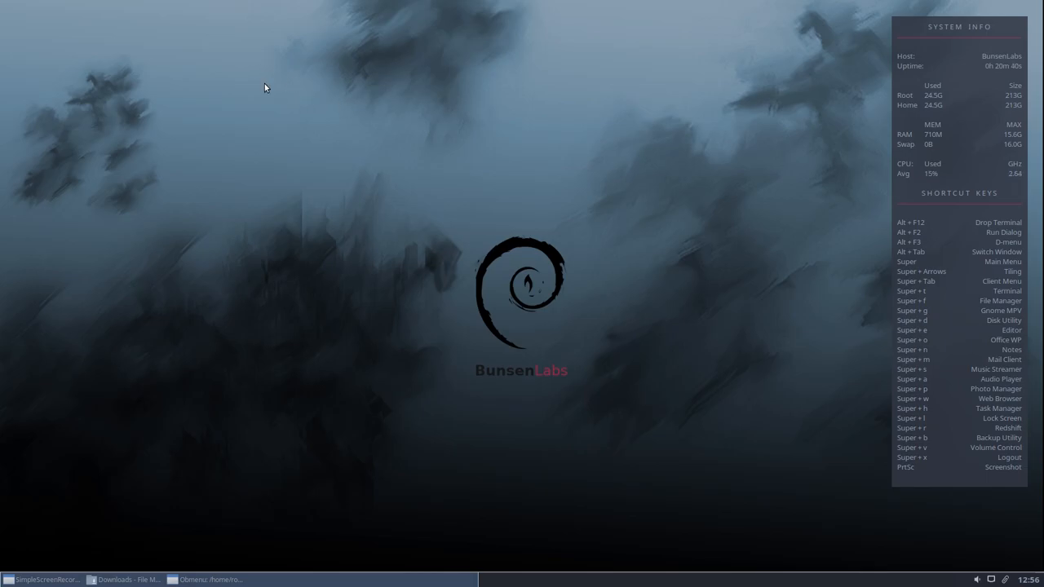
mouse_move(286, 100)
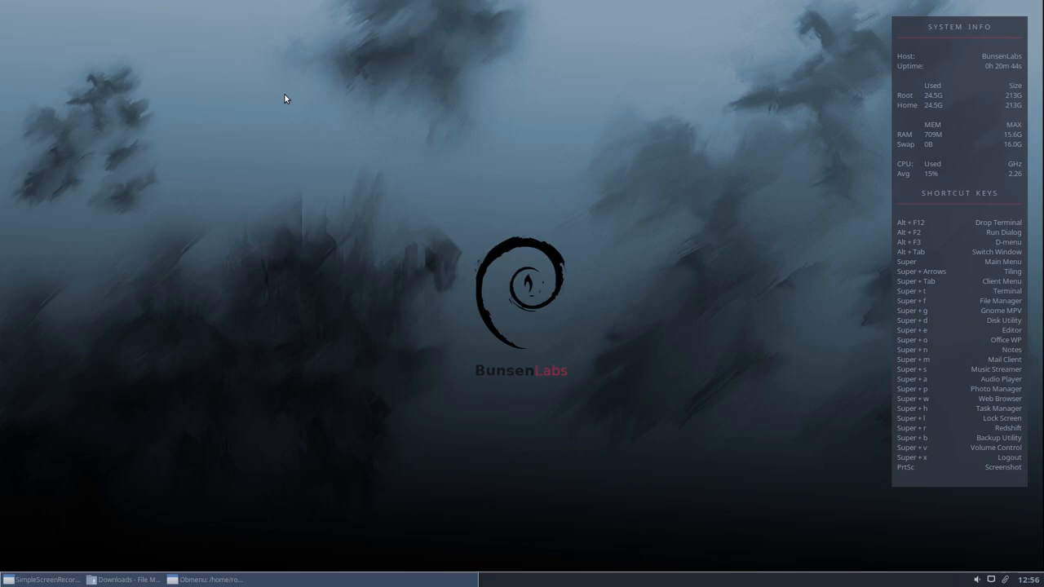
mouse_move(281, 173)
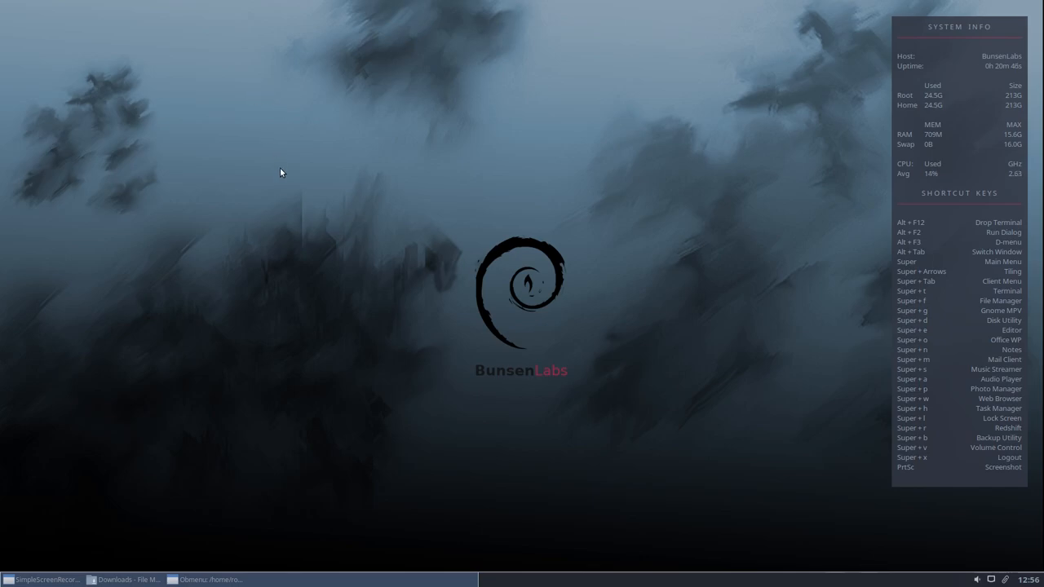
Step: Restore Obmenu, move it left, expand the Openbox 3 menu and select a spot under Accessories
click(205, 580)
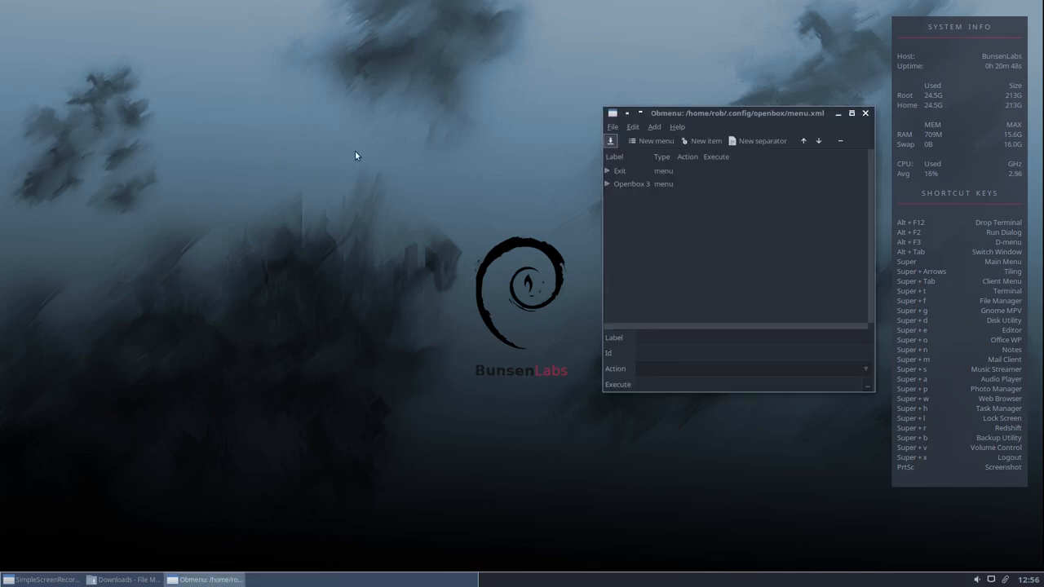
drag(734, 113, 428, 45)
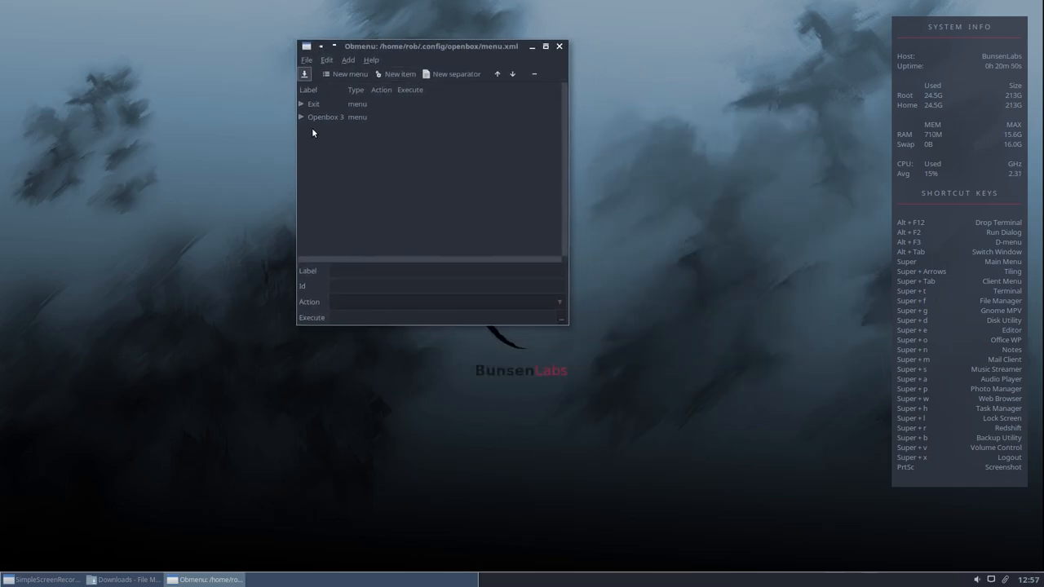
click(301, 117)
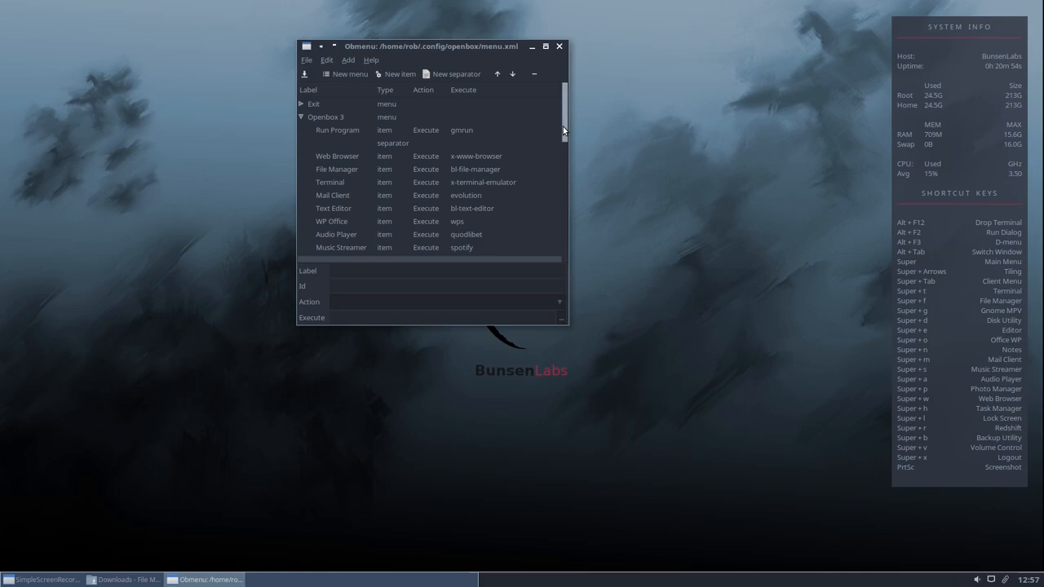
scroll(down, 3)
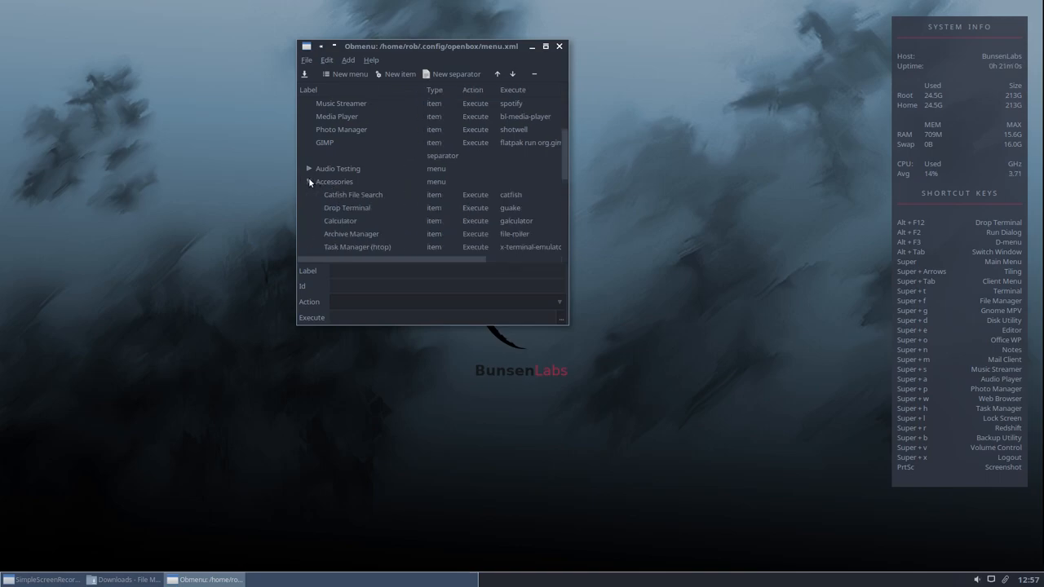
click(339, 222)
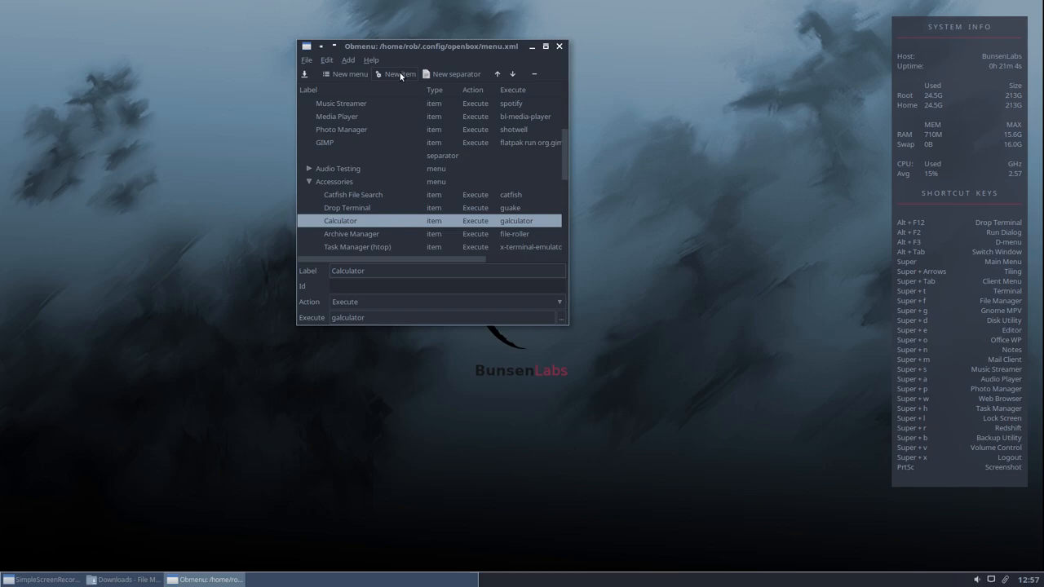
Step: Add a new item labelled 'Ice Web apps' that executes the command 'ice'
click(398, 75)
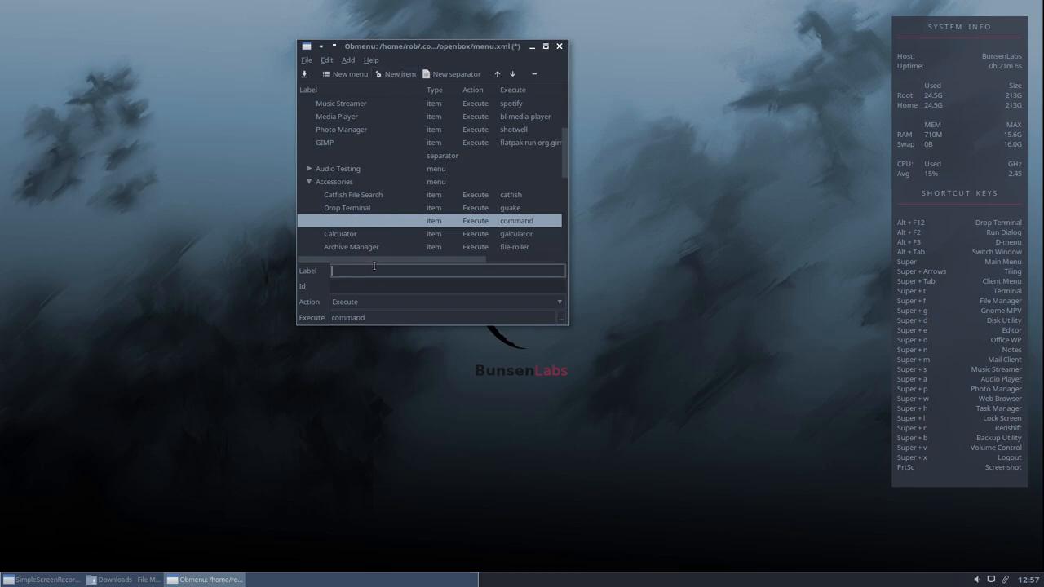
text(Ice)
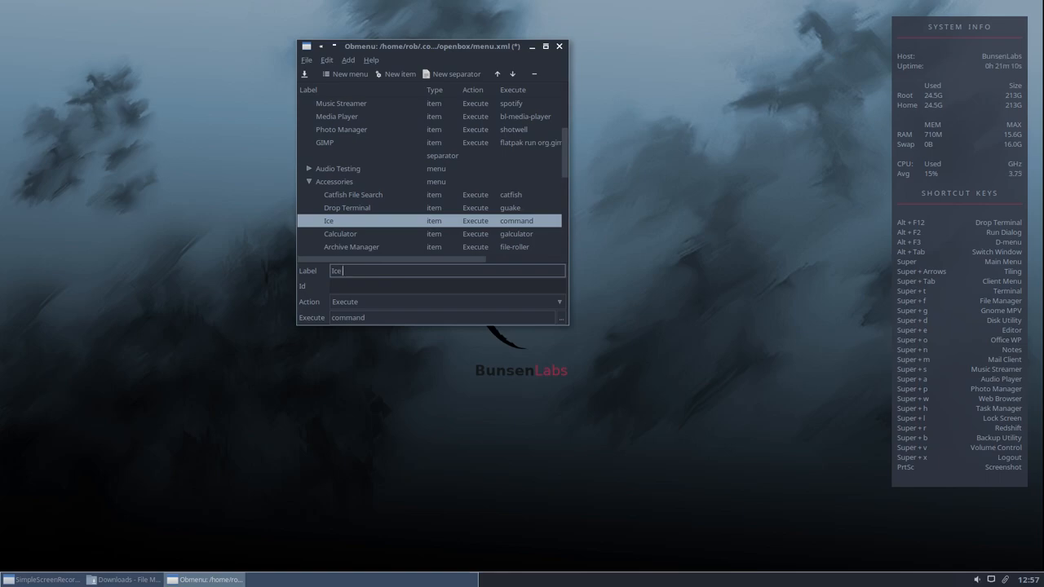
text(Web)
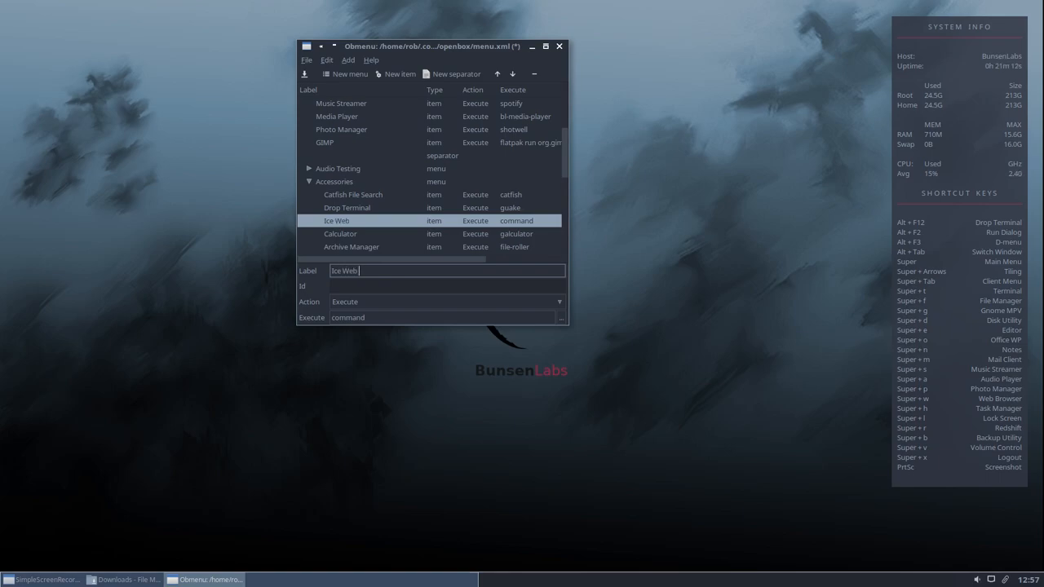
text(apps)
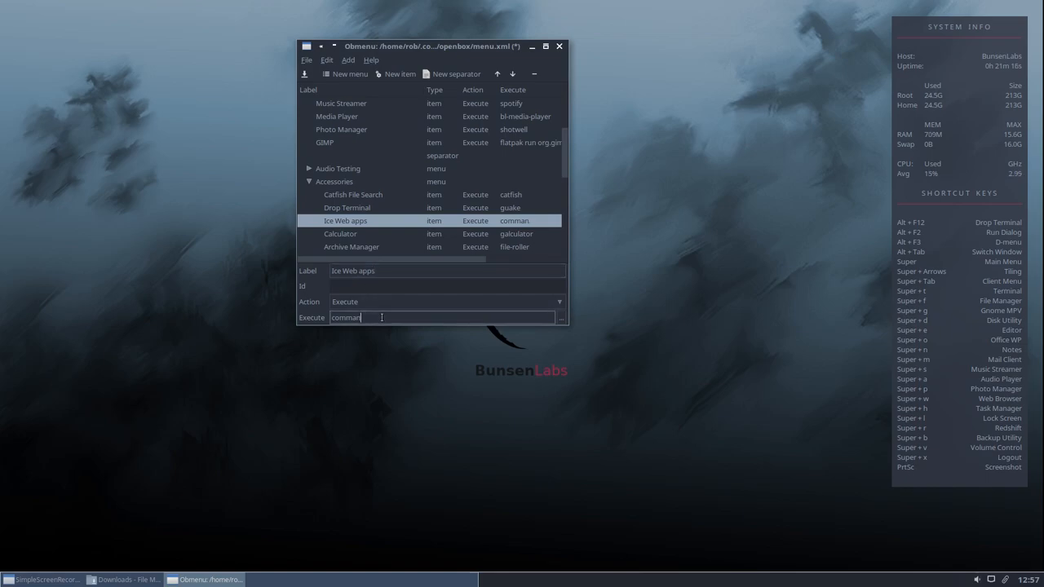
text(ice)
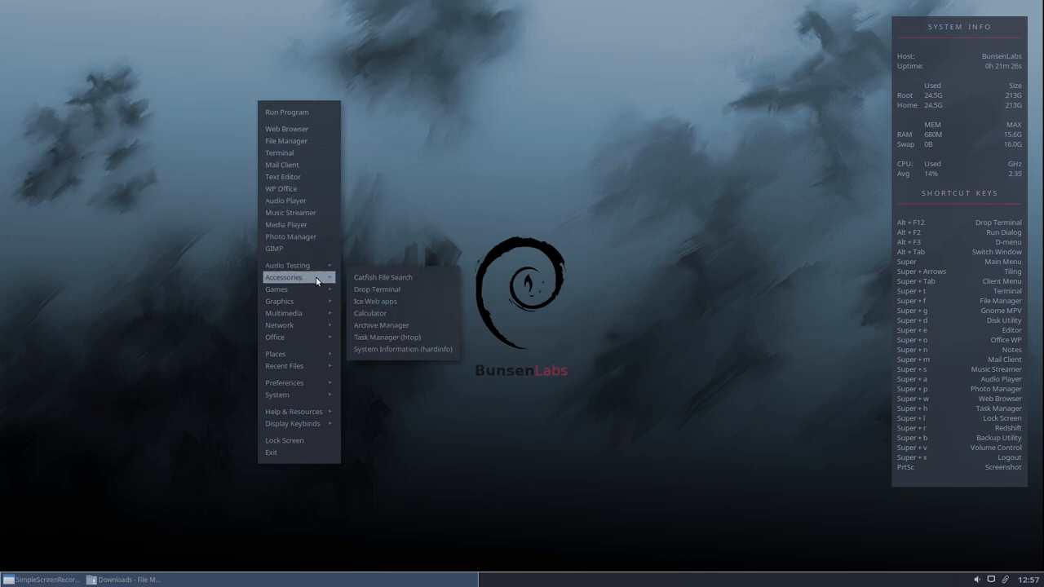
mouse_move(400, 300)
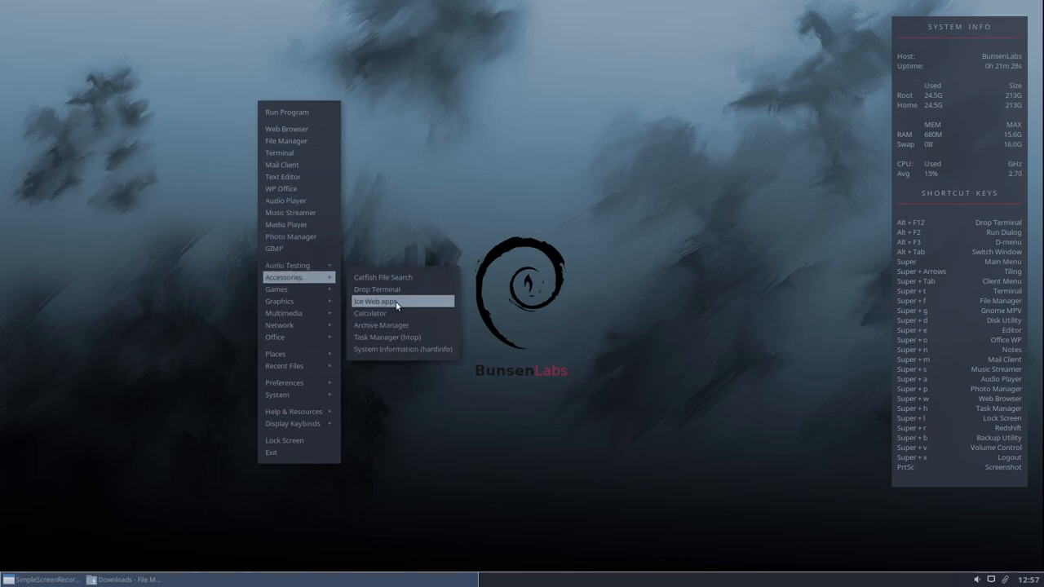
Step: Launch Ice from the new Ice Web apps entry under Accessories
click(379, 300)
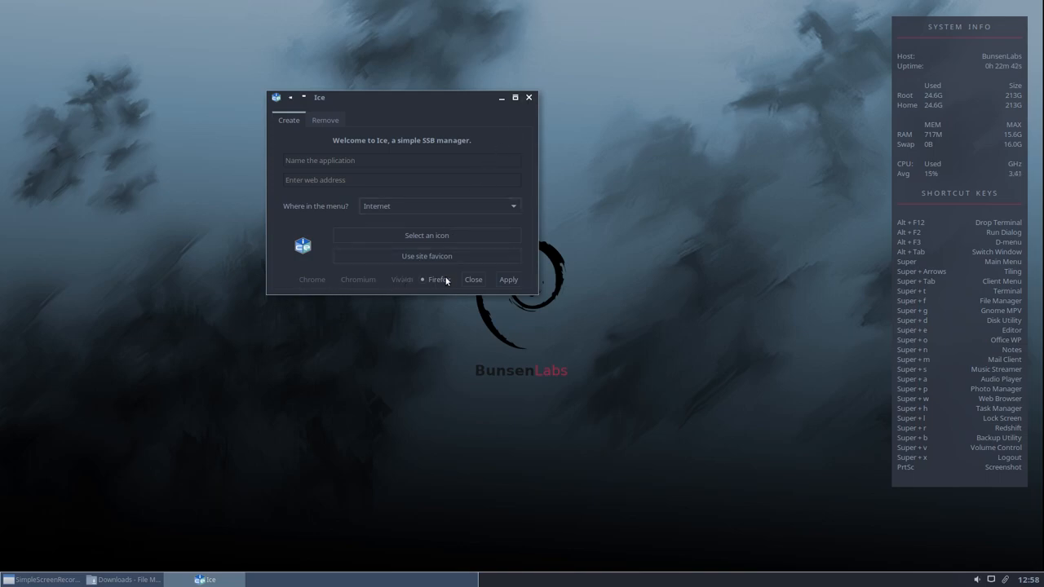
mouse_move(358, 285)
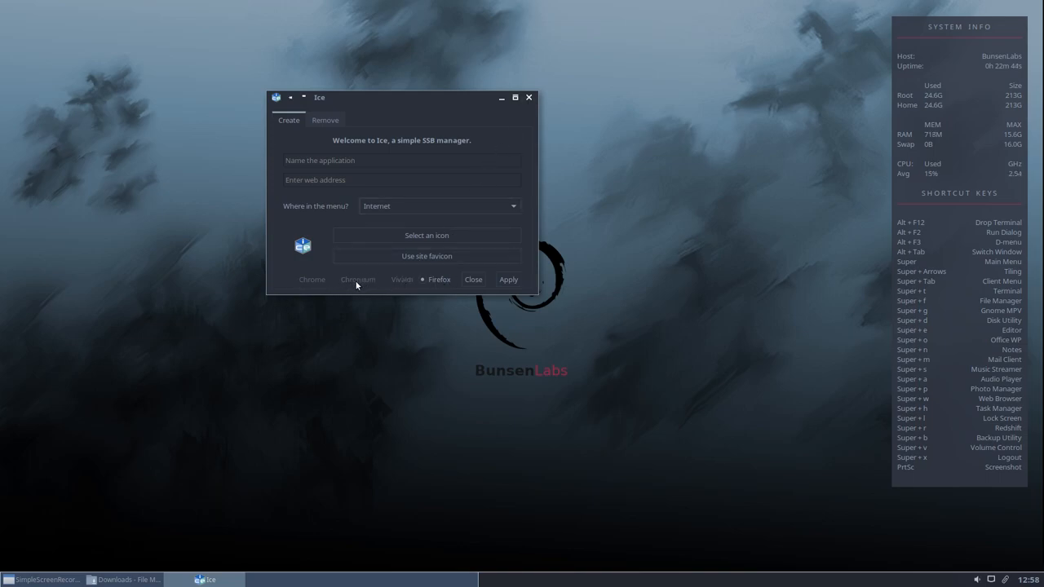
mouse_move(535, 85)
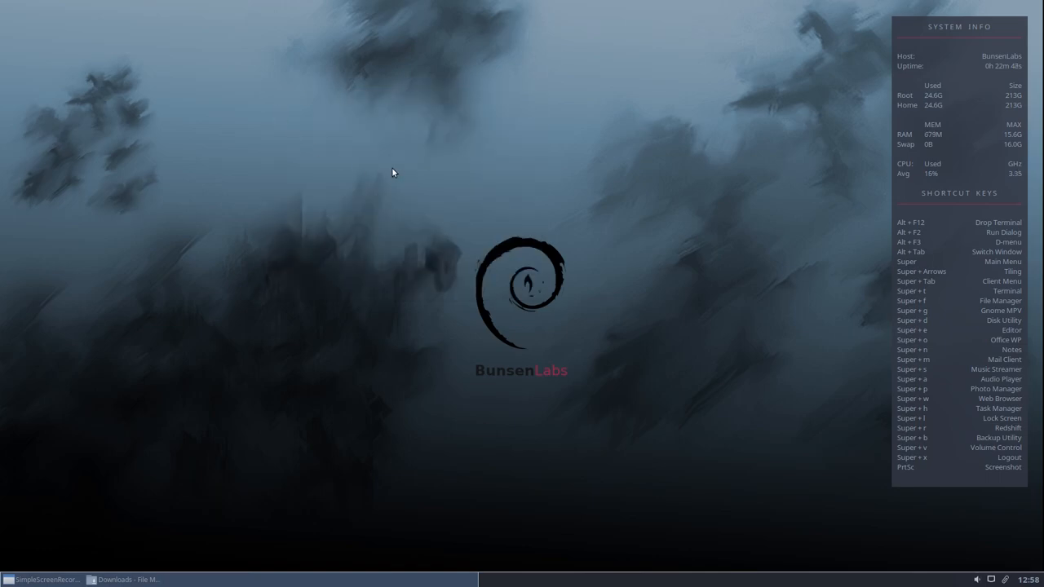
mouse_move(176, 93)
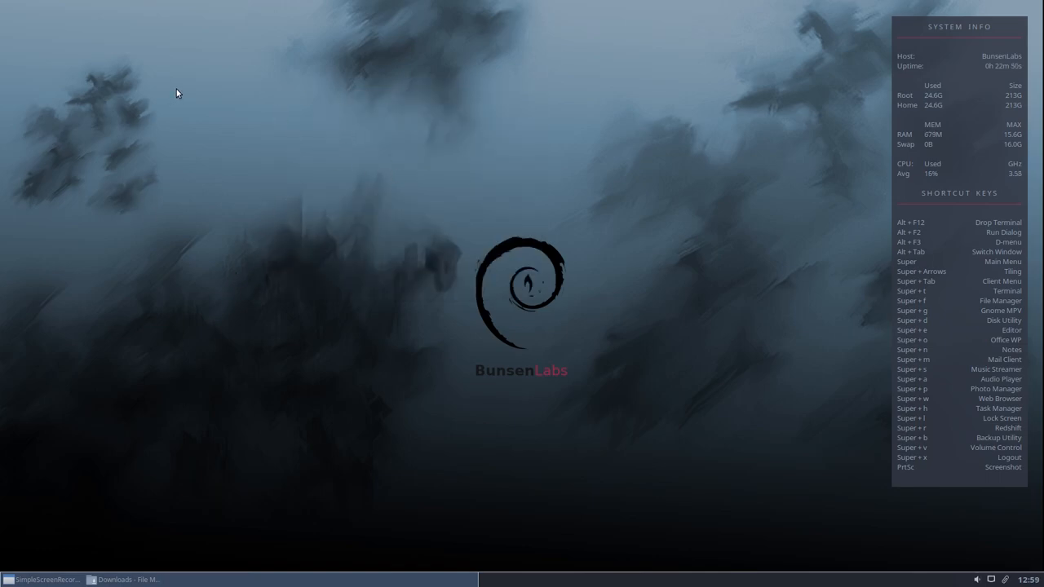
Step: Navigate Thunar from Downloads to /usr/bin and bring up the ice script's context menu
click(123, 581)
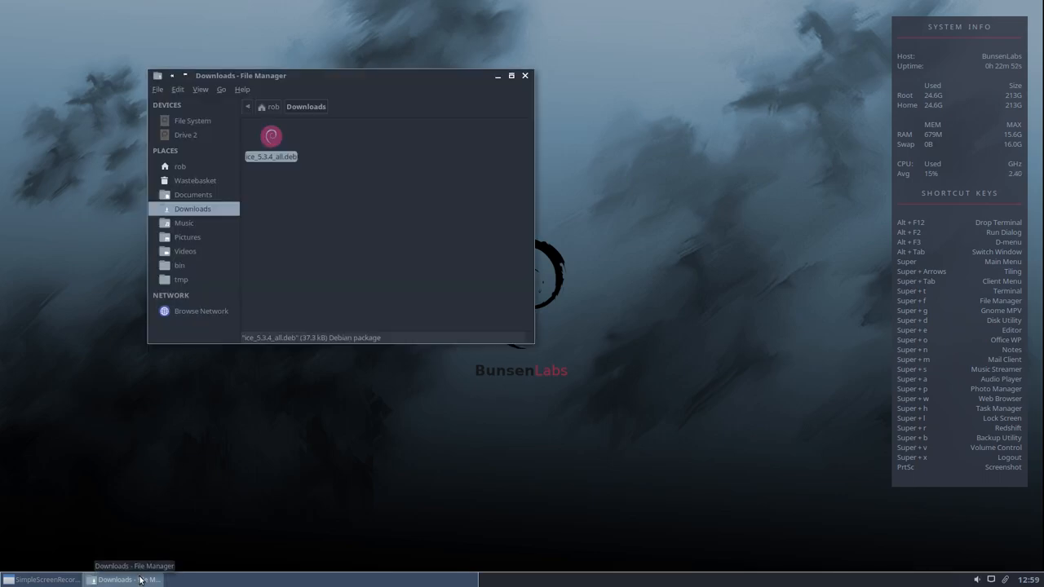
click(192, 121)
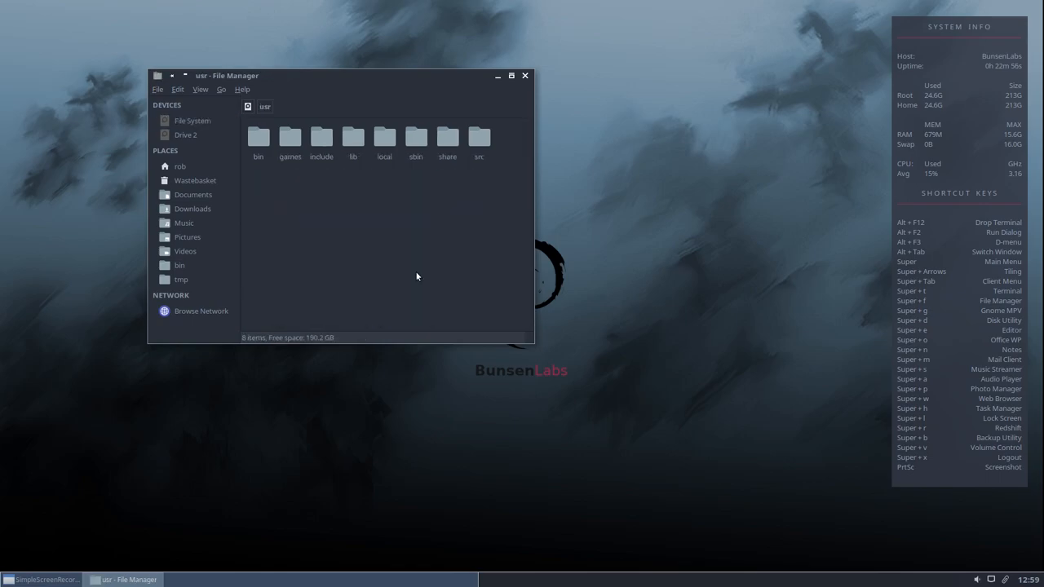
double_click(258, 137)
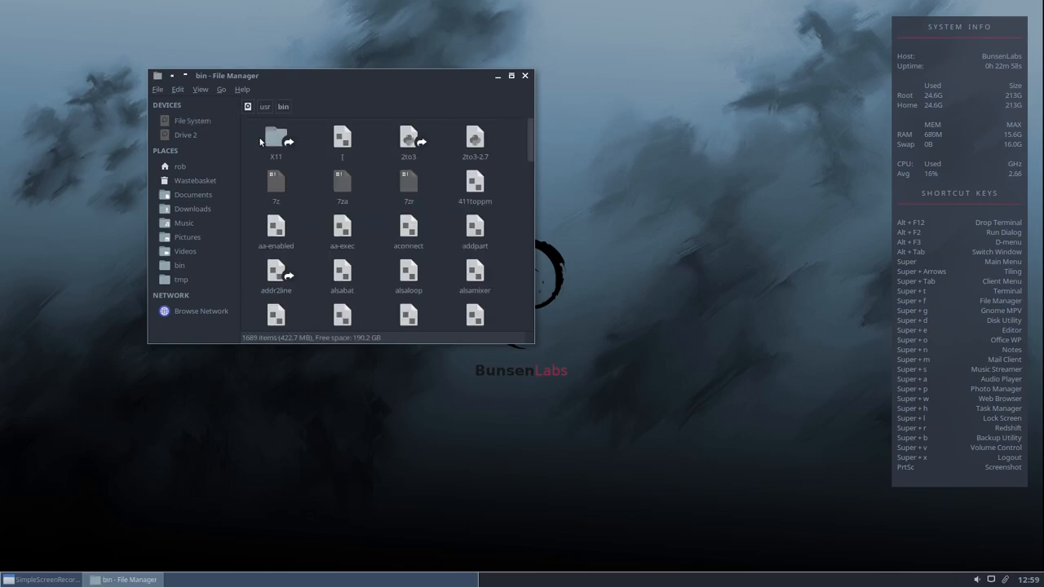
mouse_move(373, 220)
text(ice)
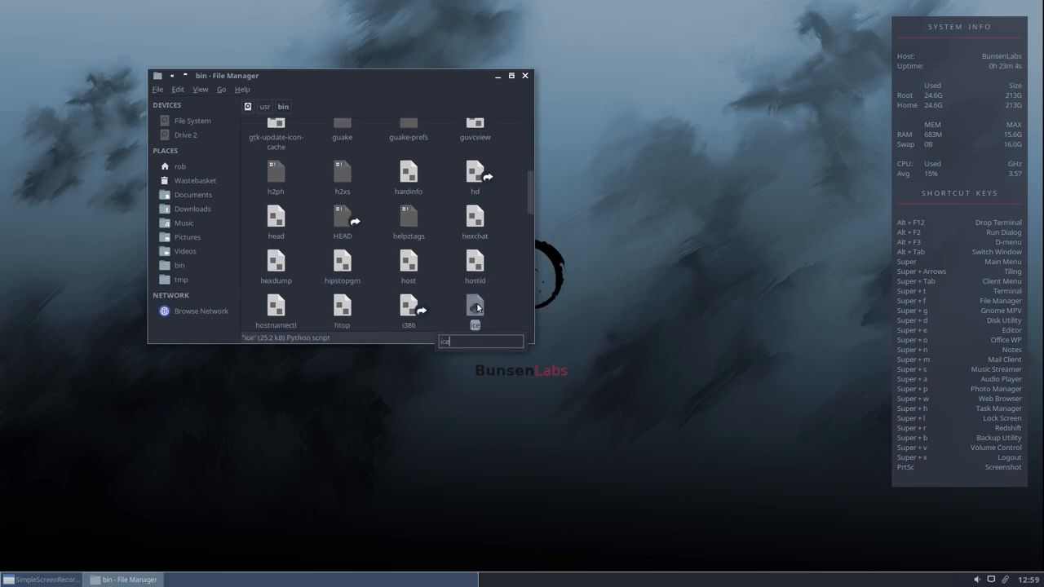
double_click(474, 306)
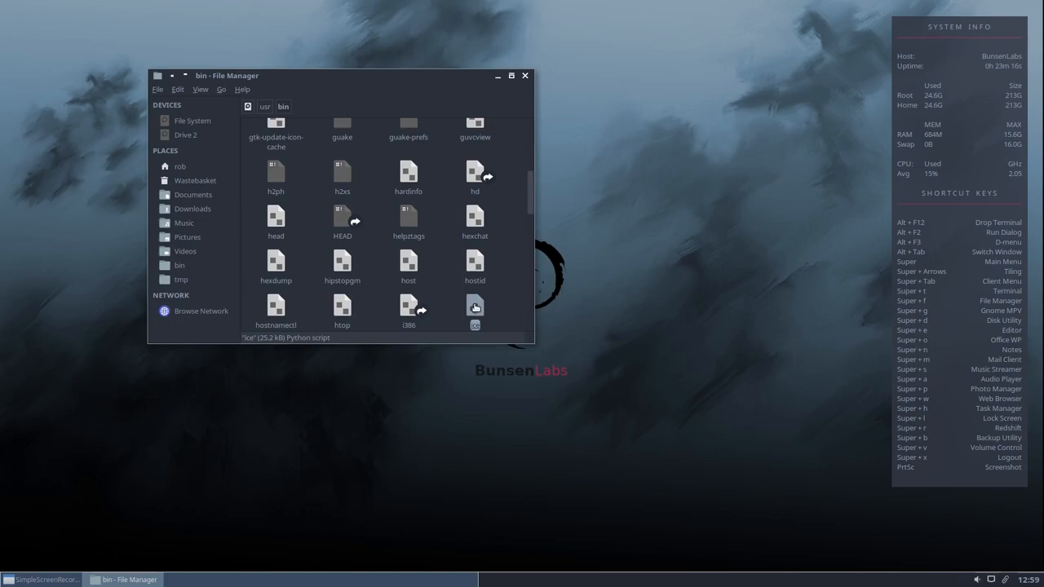
right_click(474, 306)
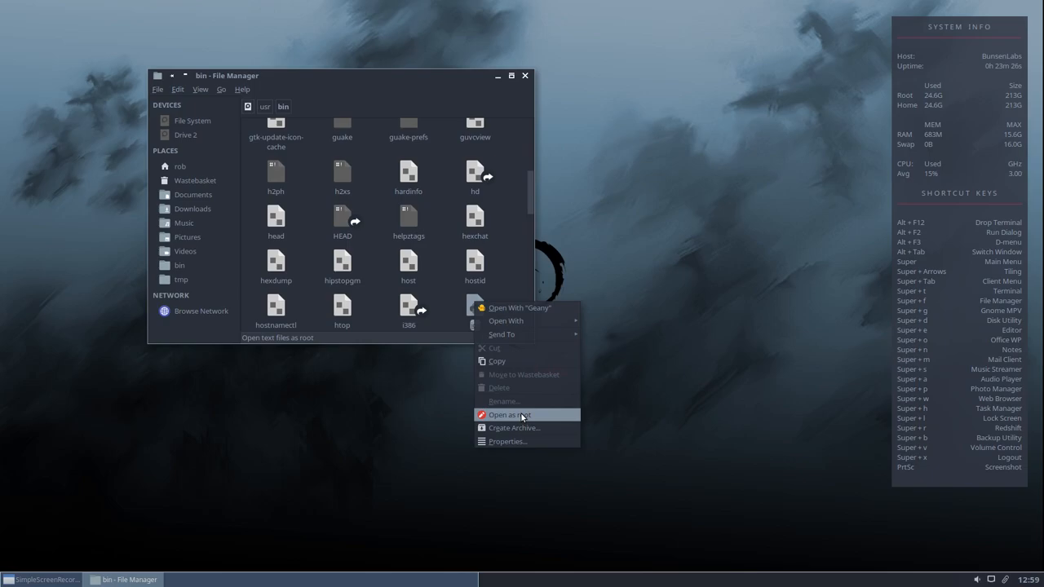
Step: Open the ice script in Geany as root and begin editing the CHROMIUM_DIR path line
click(509, 416)
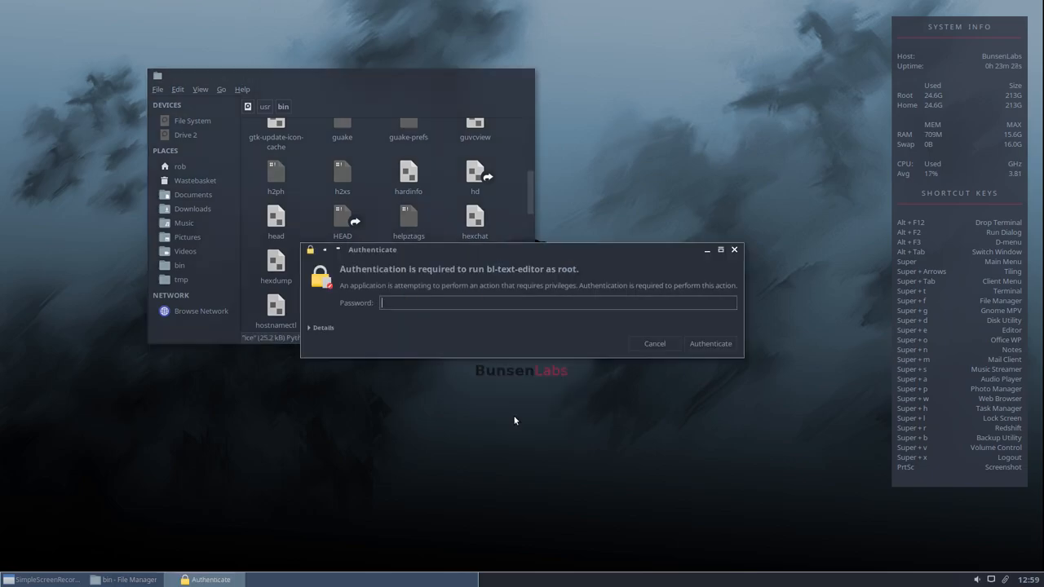
click(654, 342)
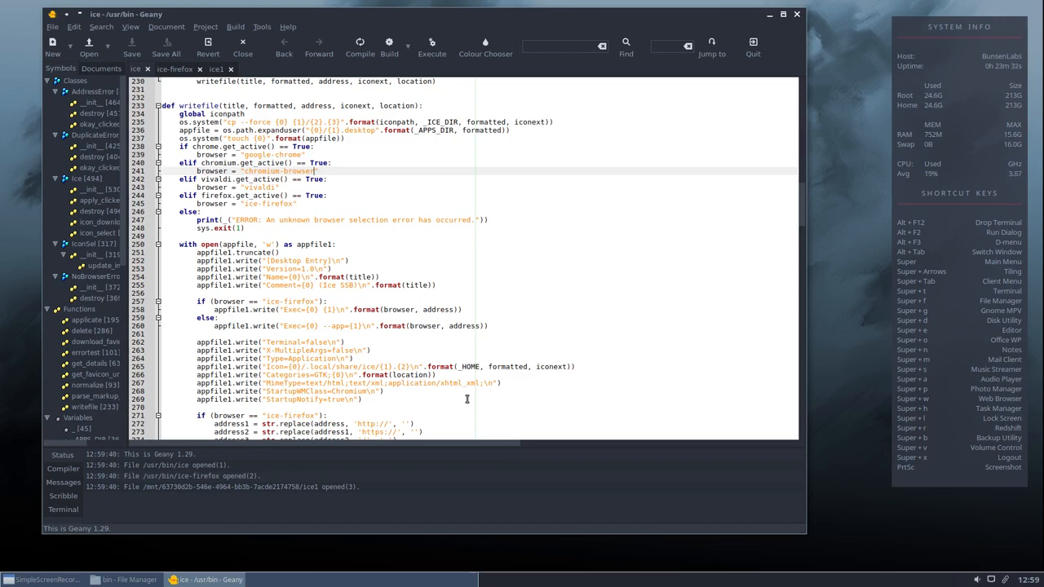
mouse_move(473, 169)
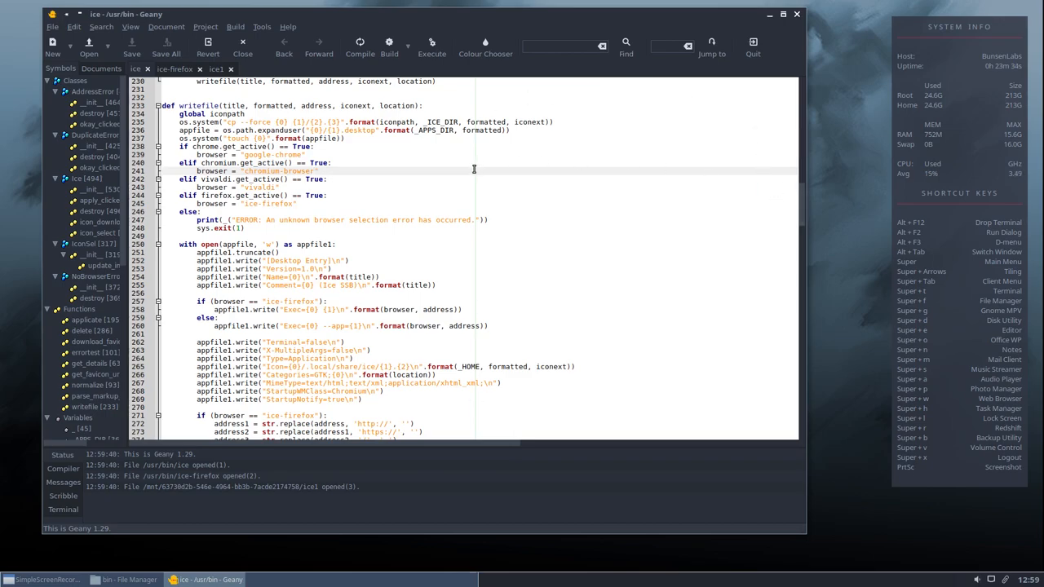
mouse_move(434, 191)
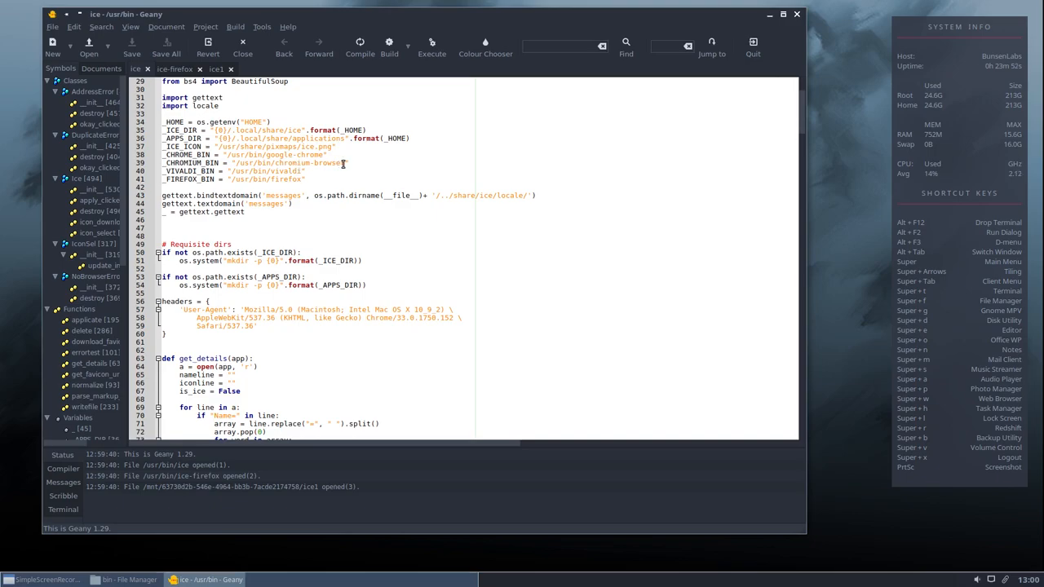
click(342, 163)
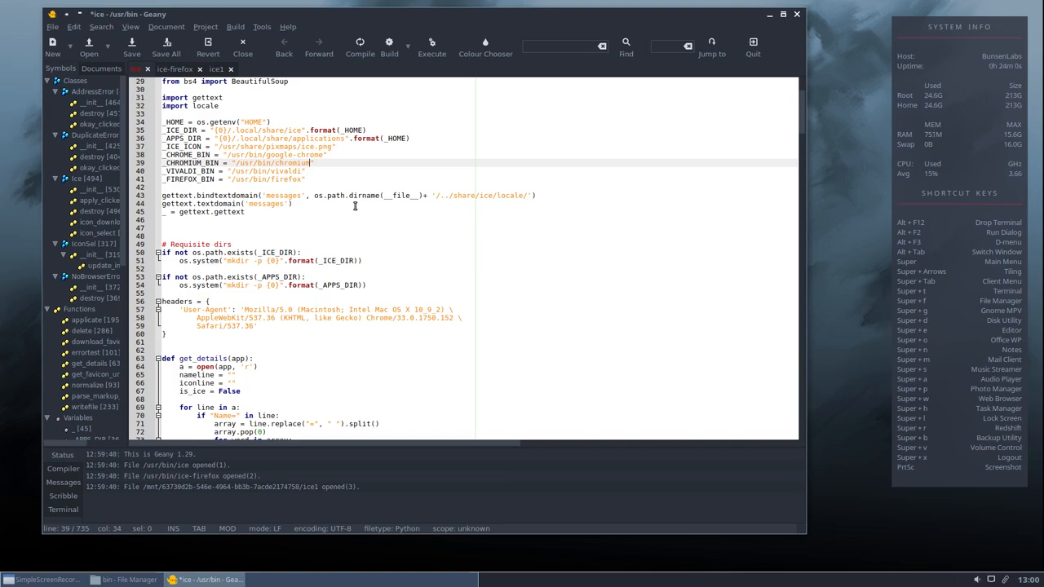
Step: Edit the chromium browser command in the writefile section so Ice launches Chromium
scroll(down, 3)
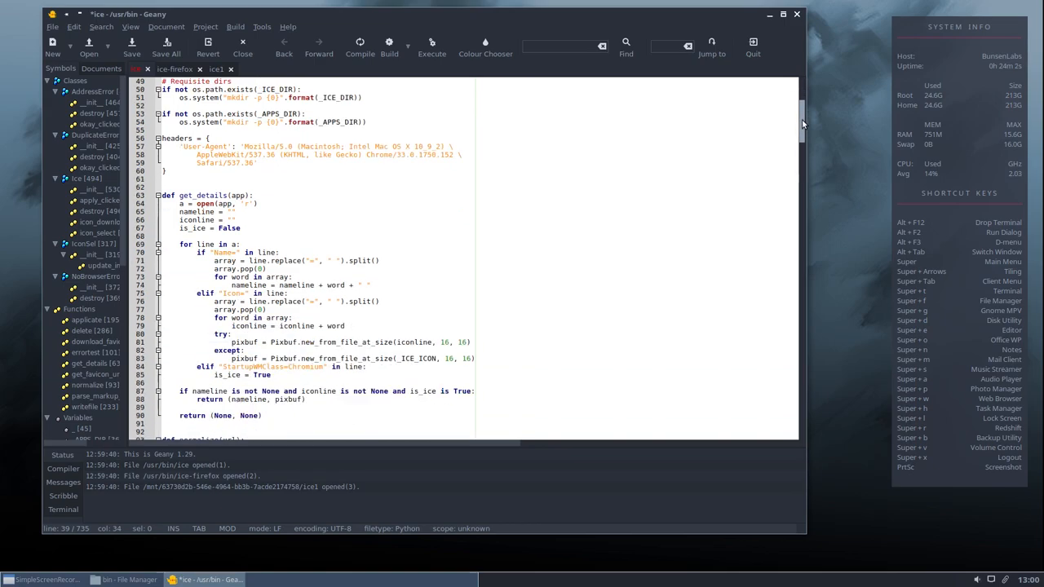
scroll(down, 3)
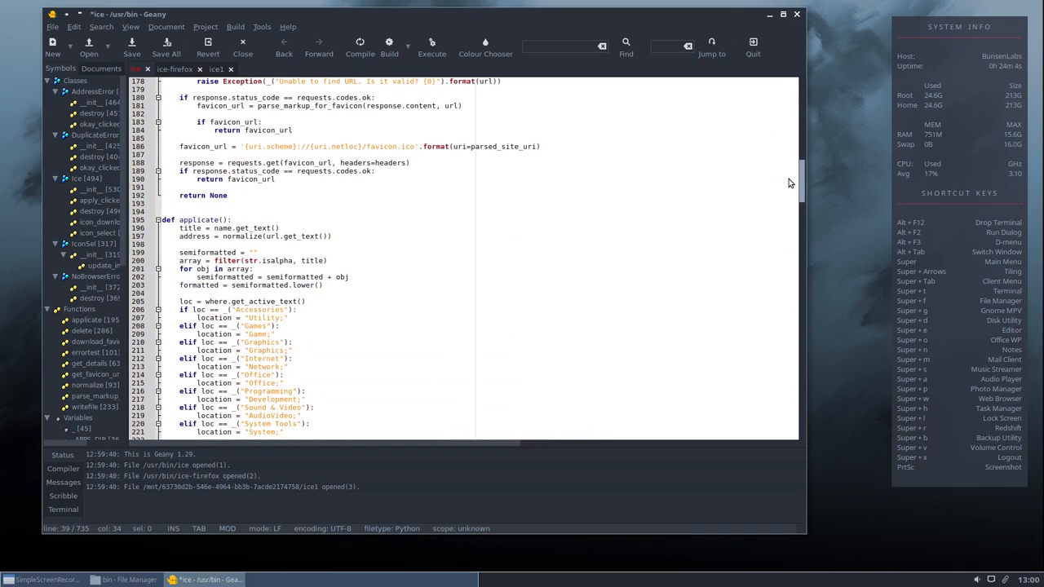
scroll(down, 3)
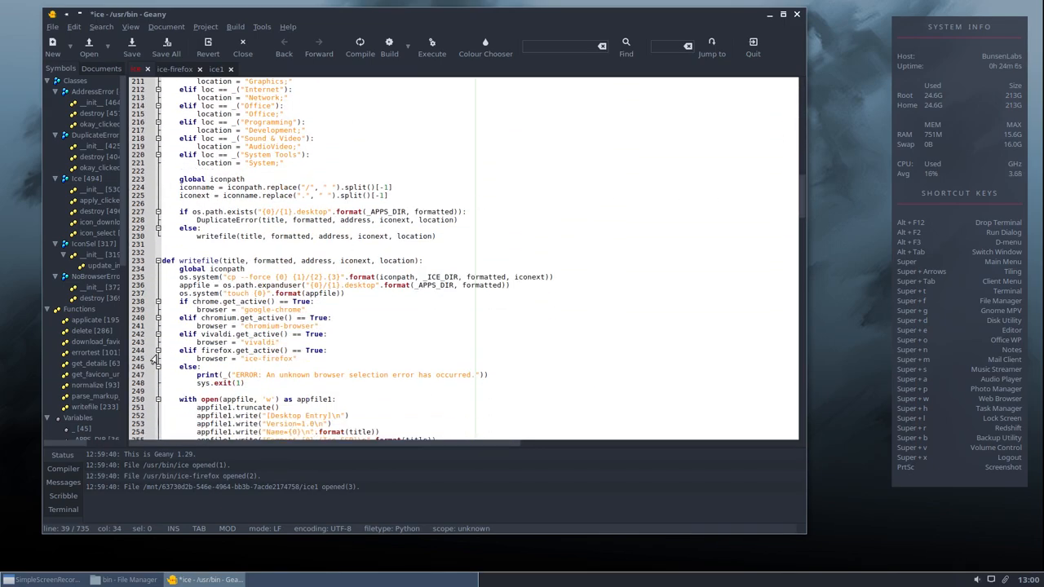
mouse_move(277, 326)
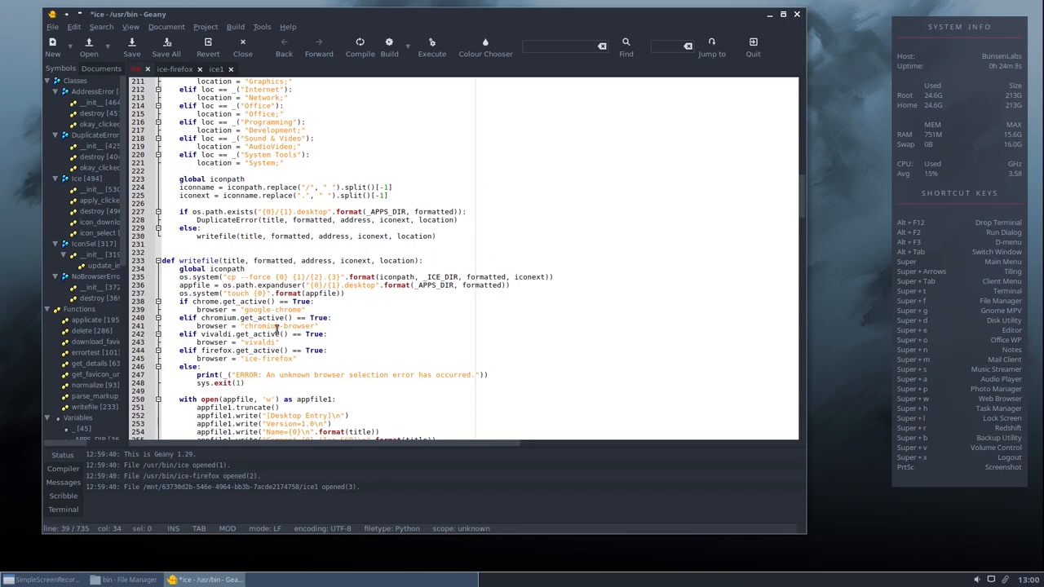
click(317, 326)
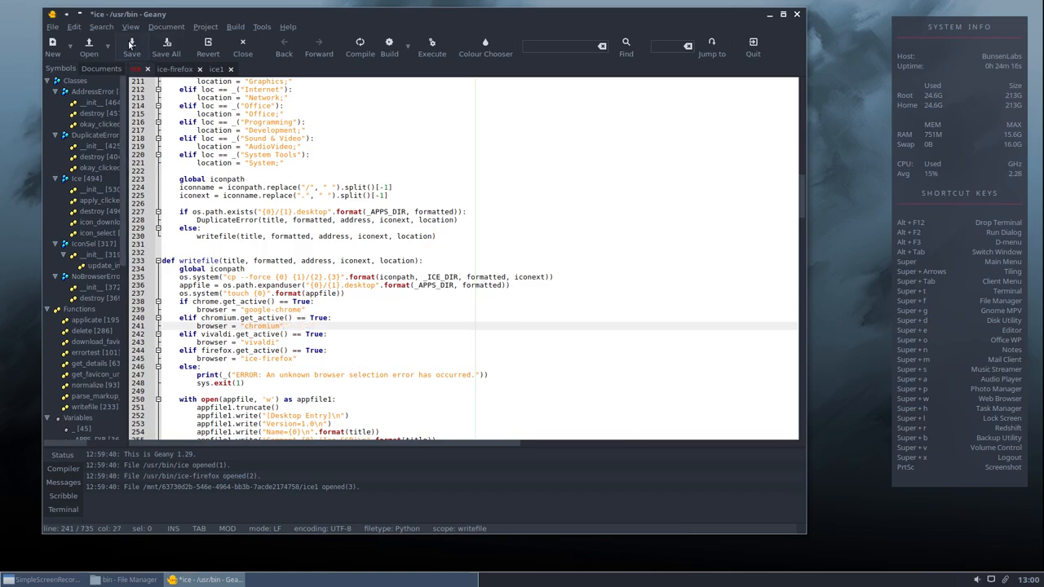
click(130, 42)
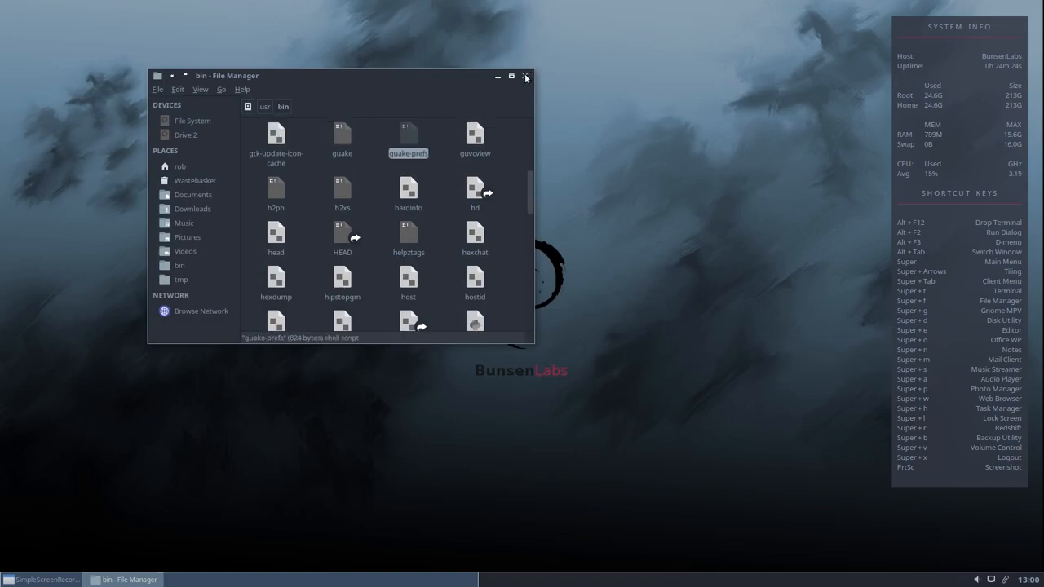
Step: Close Thunar and relaunch Ice from Accessories > Ice Web apps on the desktop menu
click(525, 77)
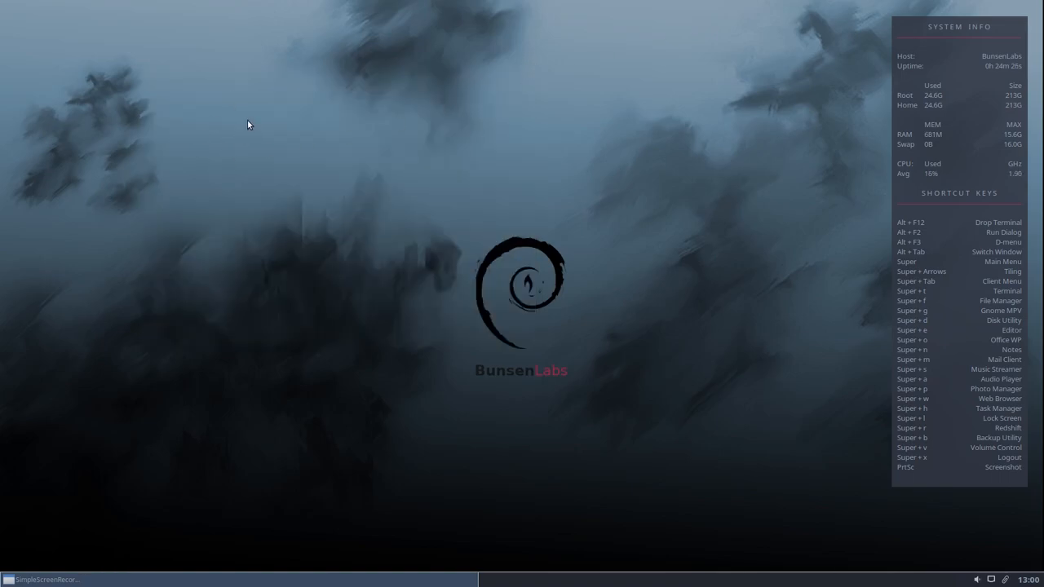
right_click(248, 124)
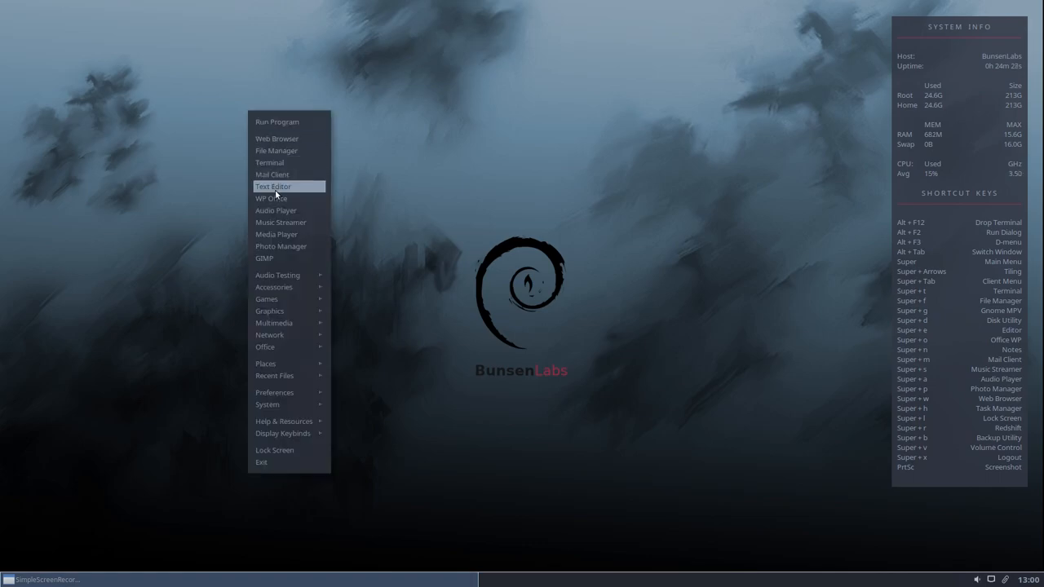
mouse_move(277, 287)
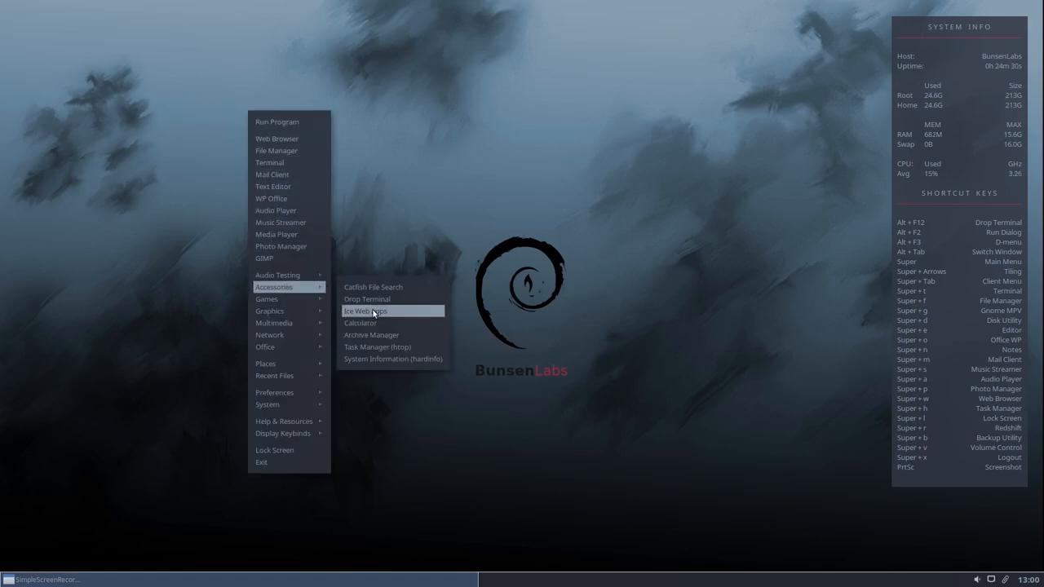
click(366, 310)
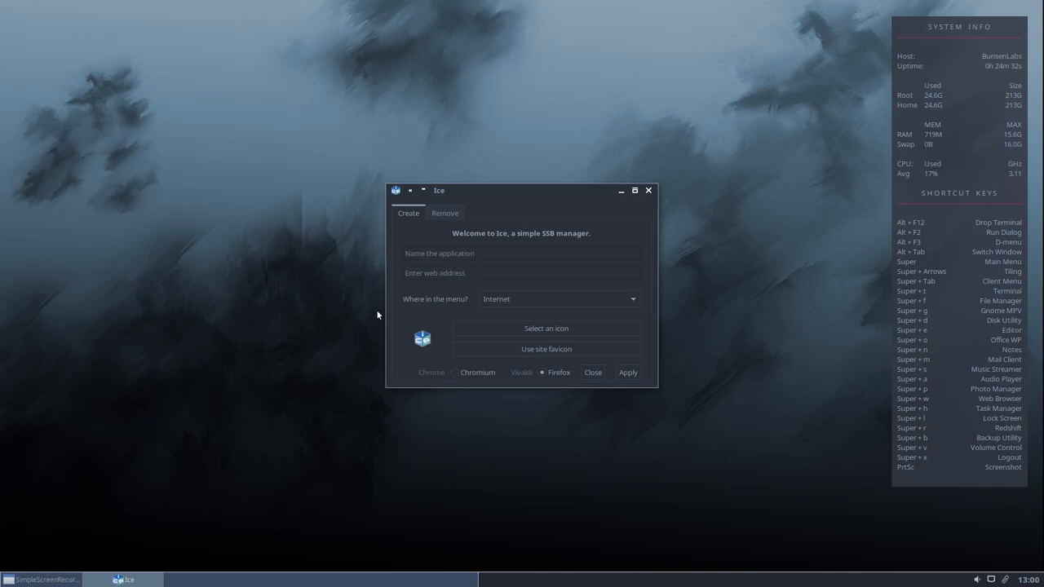
click(455, 372)
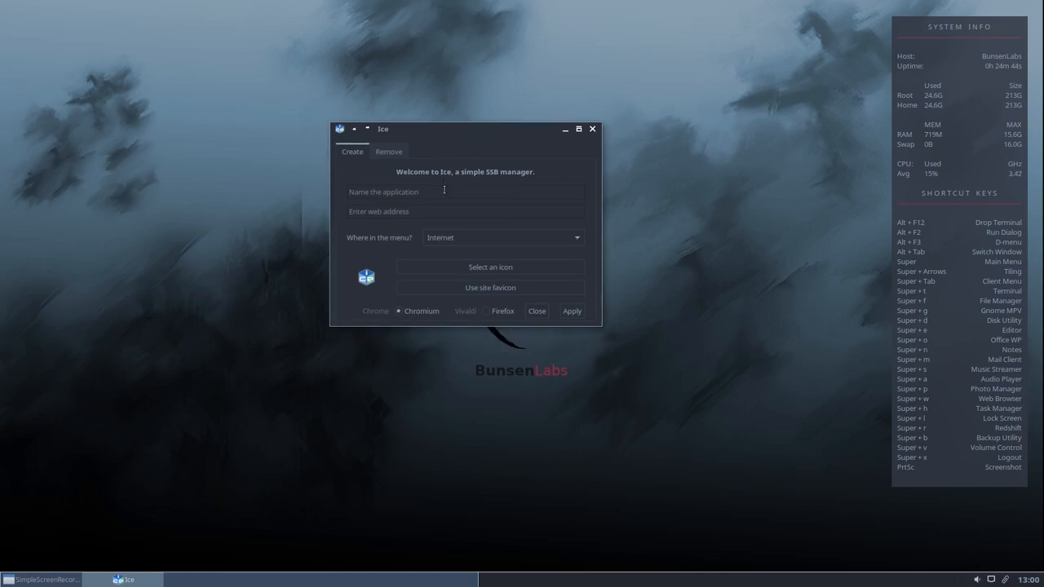
click(465, 193)
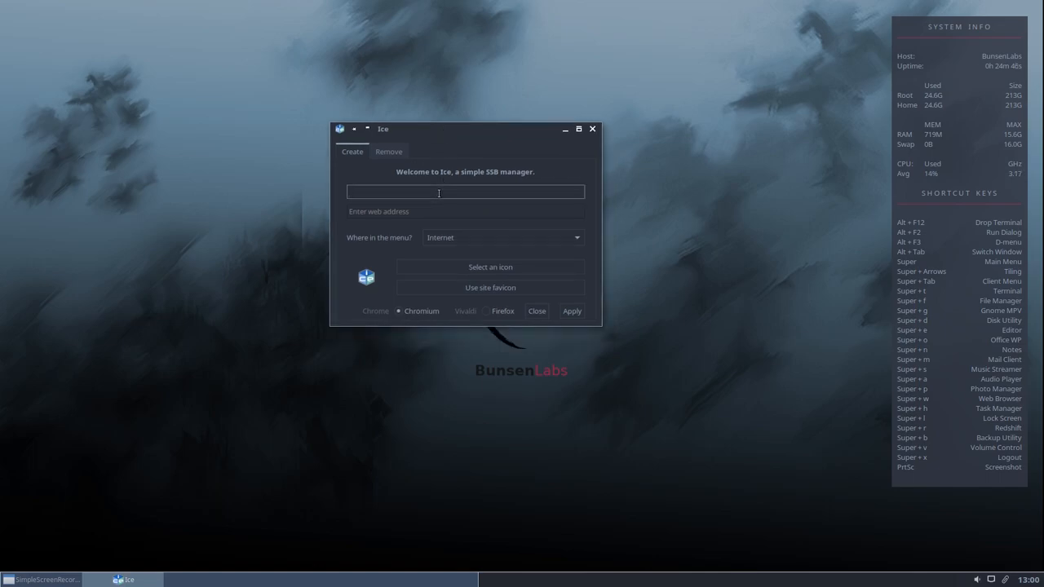
text(Pixlr)
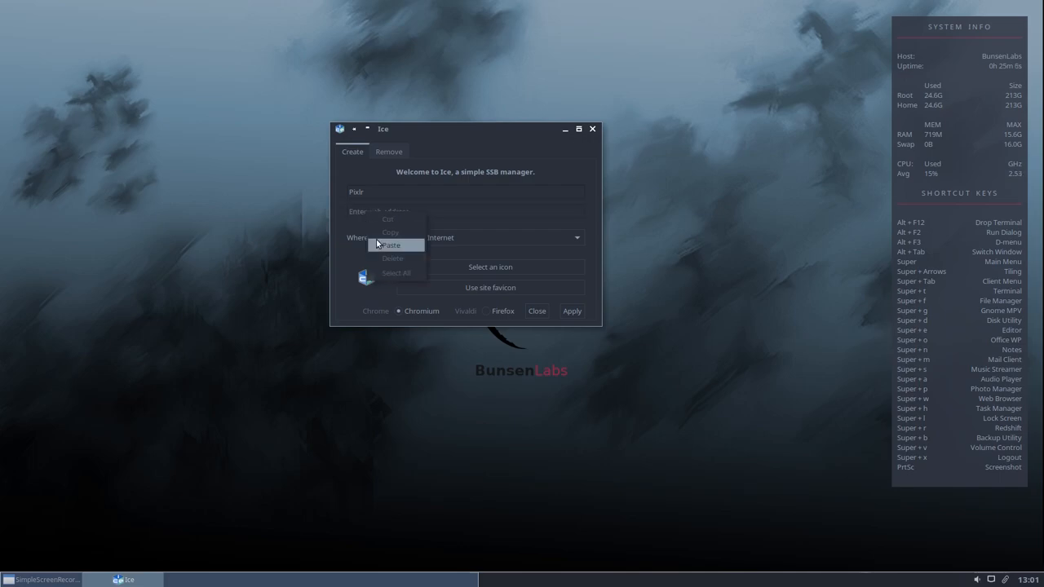
click(391, 244)
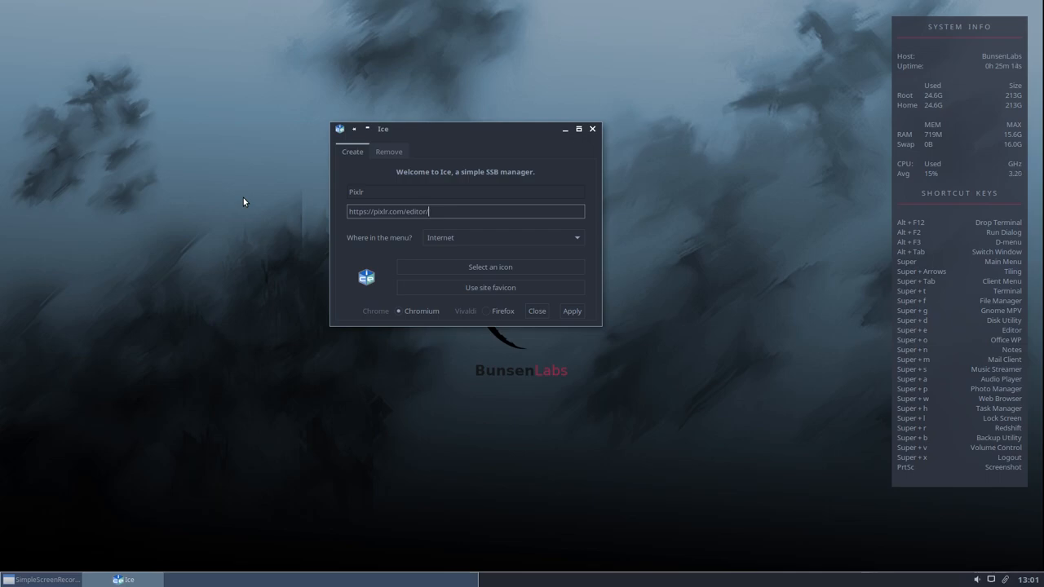
mouse_move(366, 272)
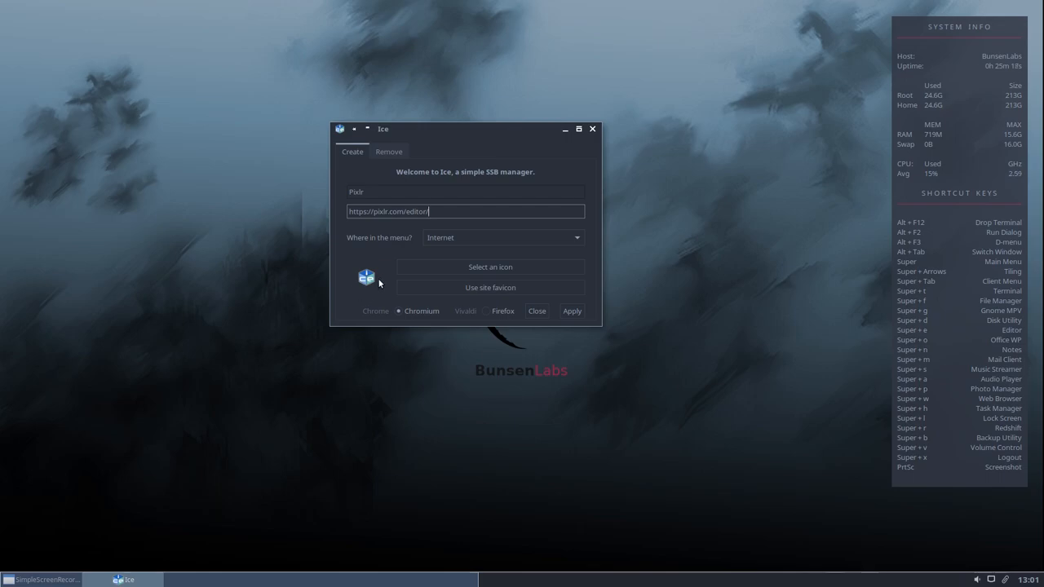
mouse_move(389, 277)
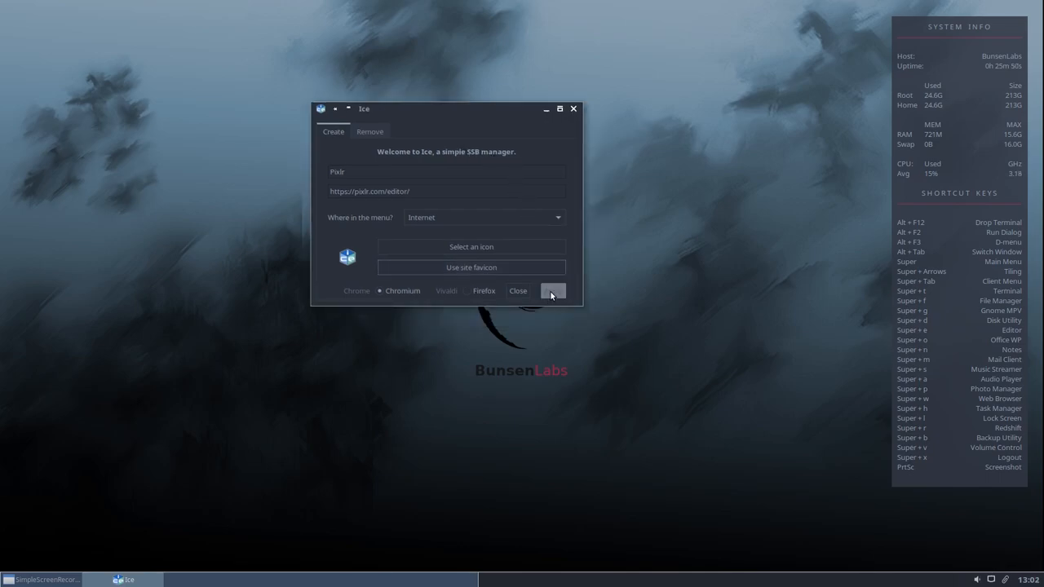
click(553, 290)
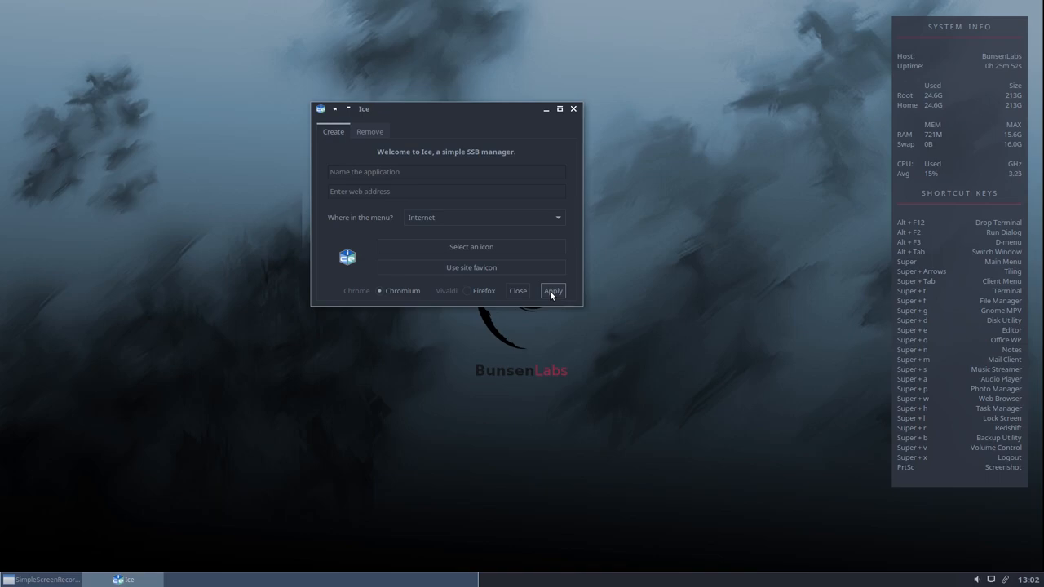
mouse_move(492, 107)
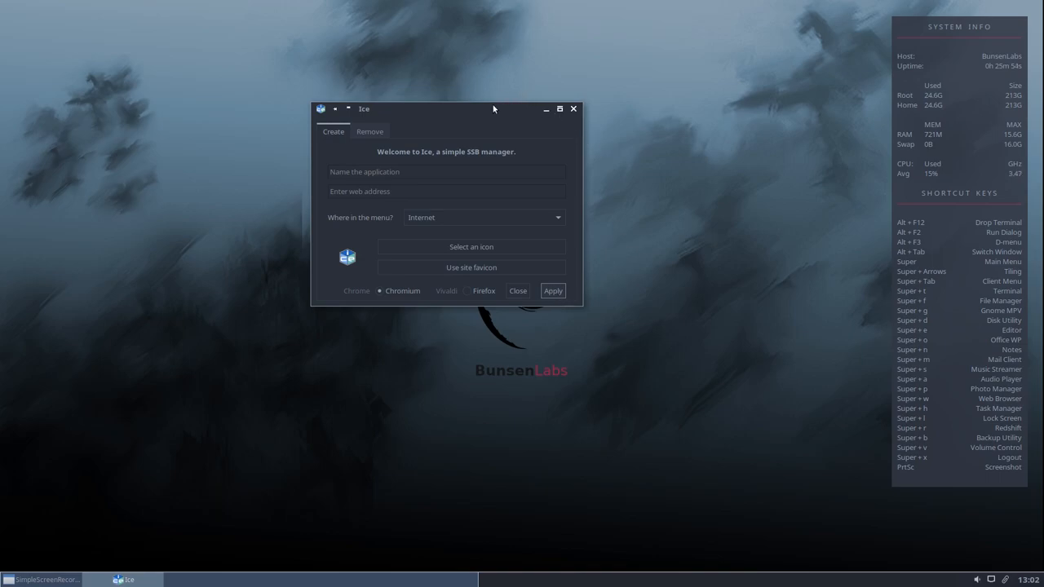
drag(443, 108, 424, 77)
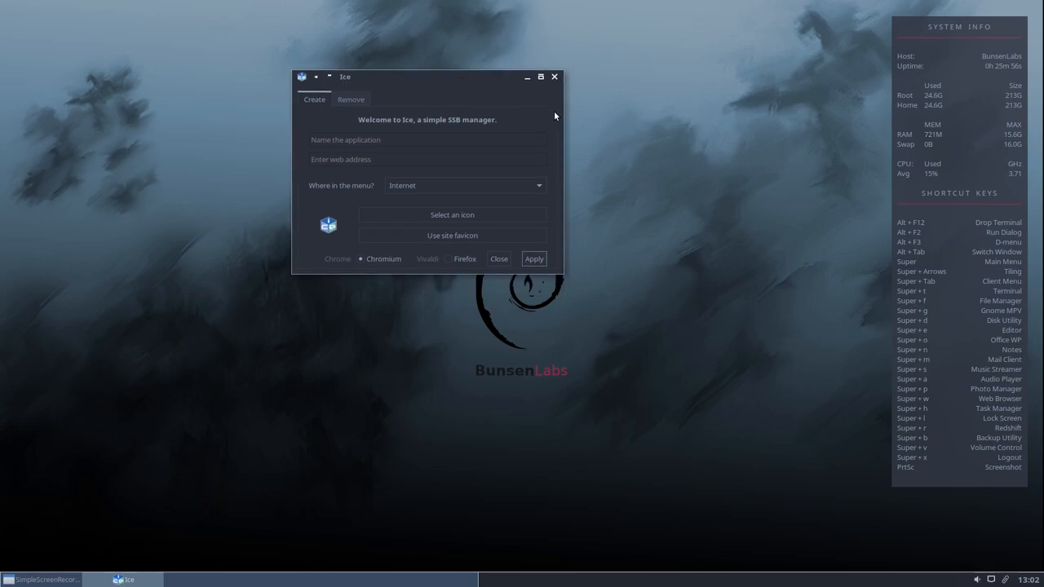
mouse_move(584, 46)
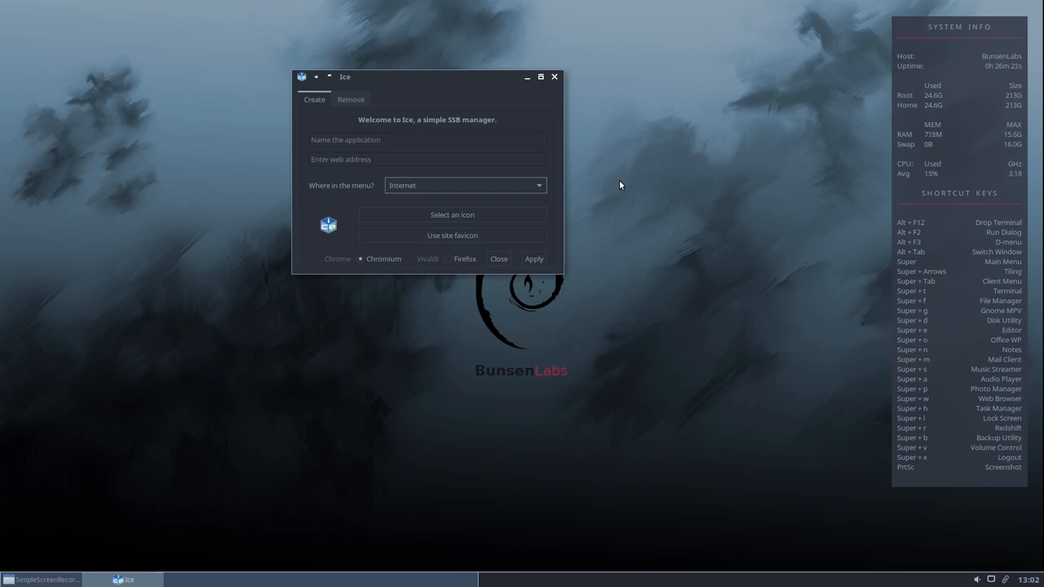
mouse_move(615, 173)
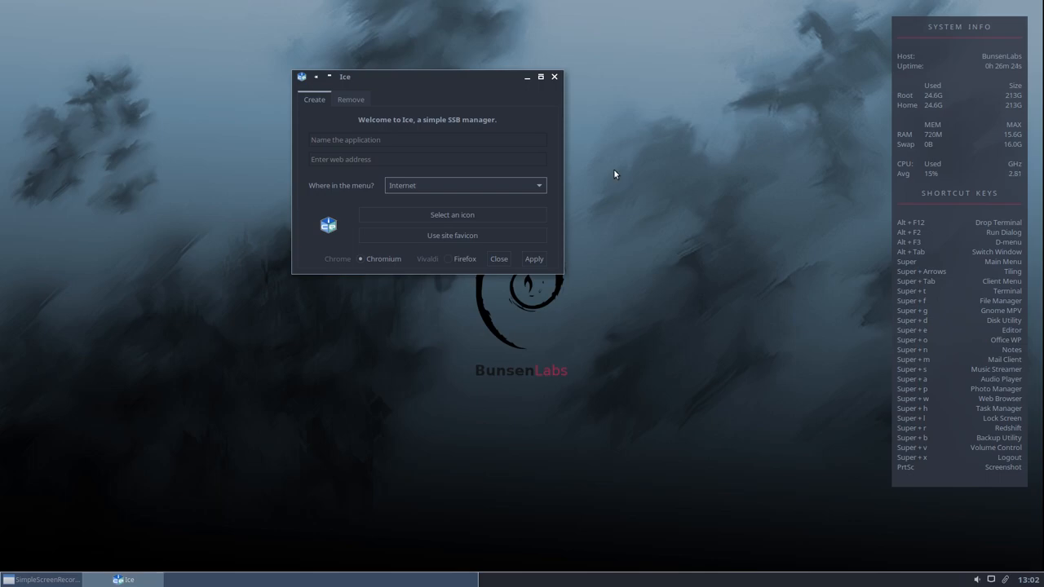
mouse_move(502, 253)
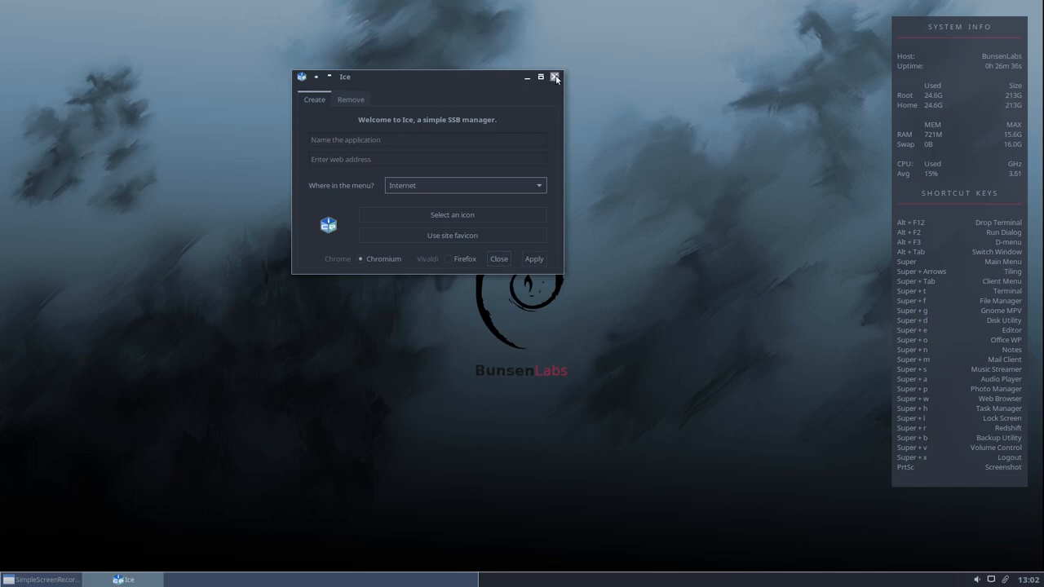
Step: Close the Ice SSB manager, leaving the desktop clear
click(555, 77)
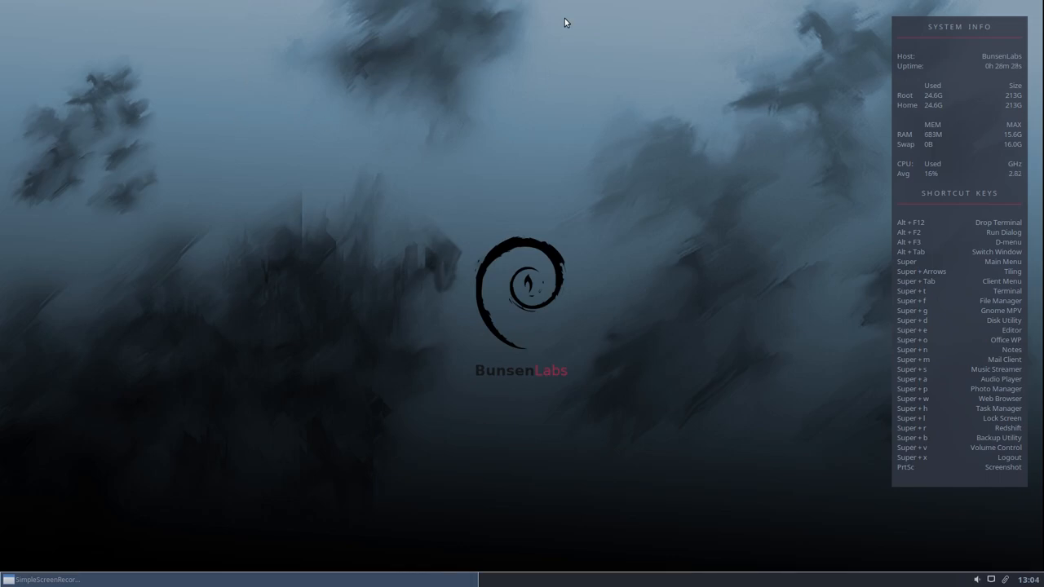
mouse_move(271, 87)
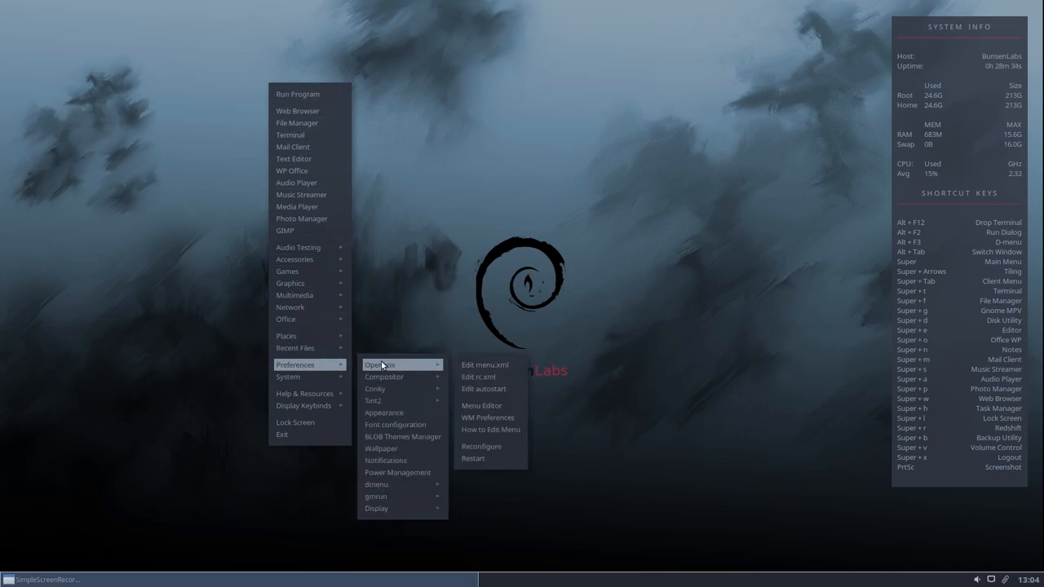
mouse_move(481, 405)
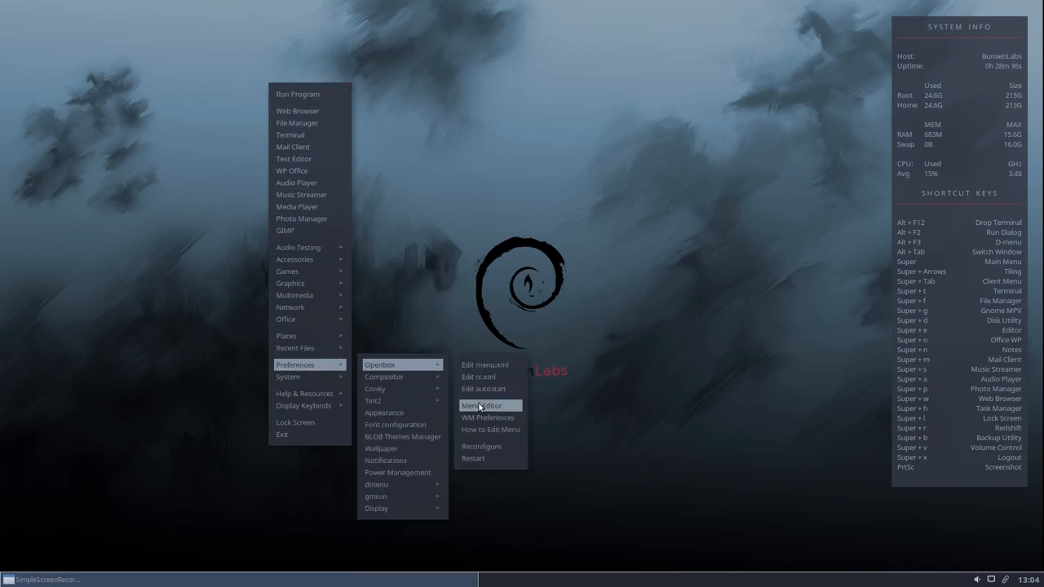
Step: Launch Obmenu and expand the Openbox 3 tree down to the Accessories submenu
click(481, 405)
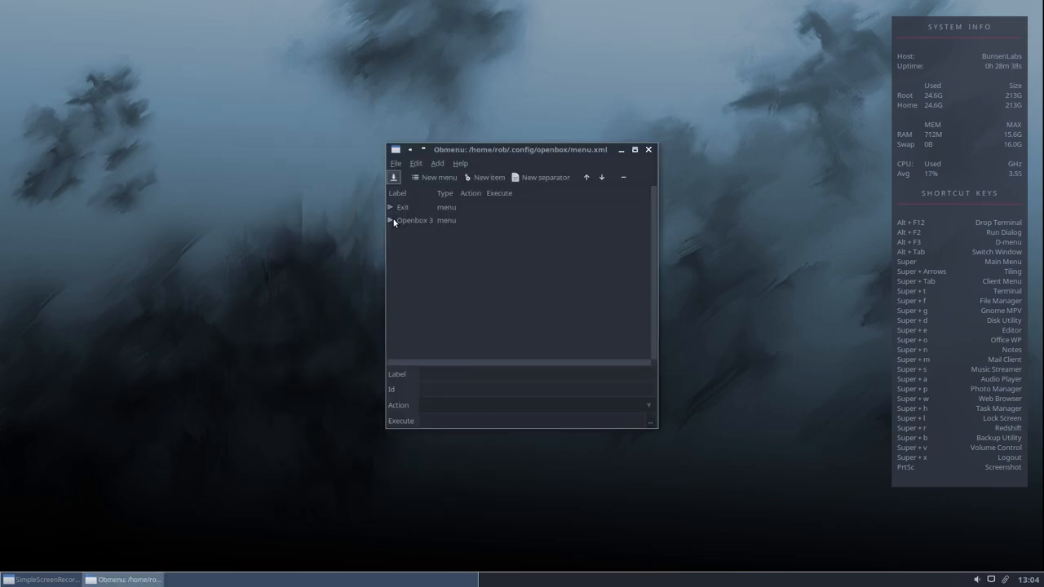
click(391, 220)
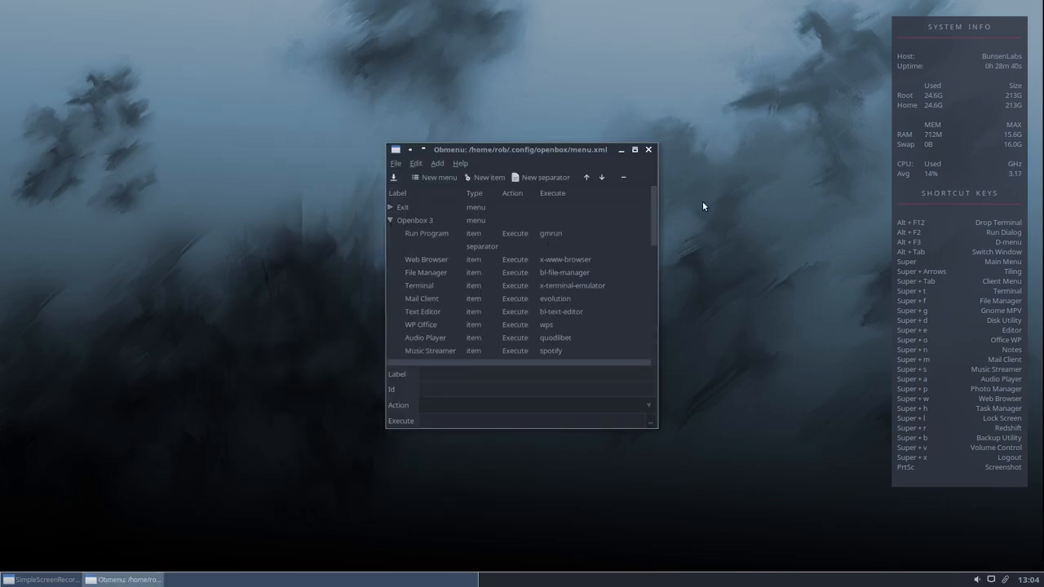
scroll(down, 3)
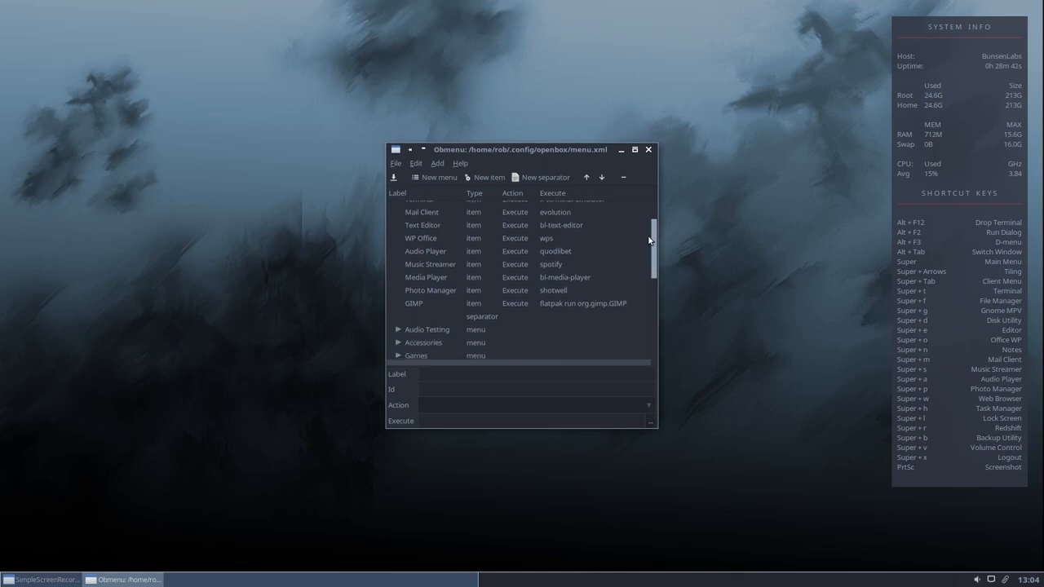
scroll(down, 3)
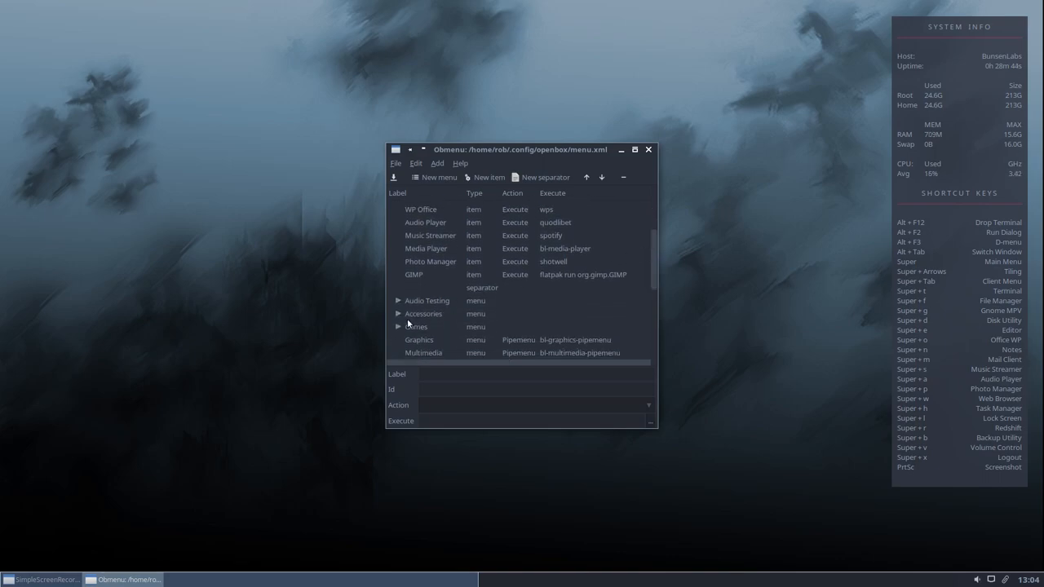
click(399, 313)
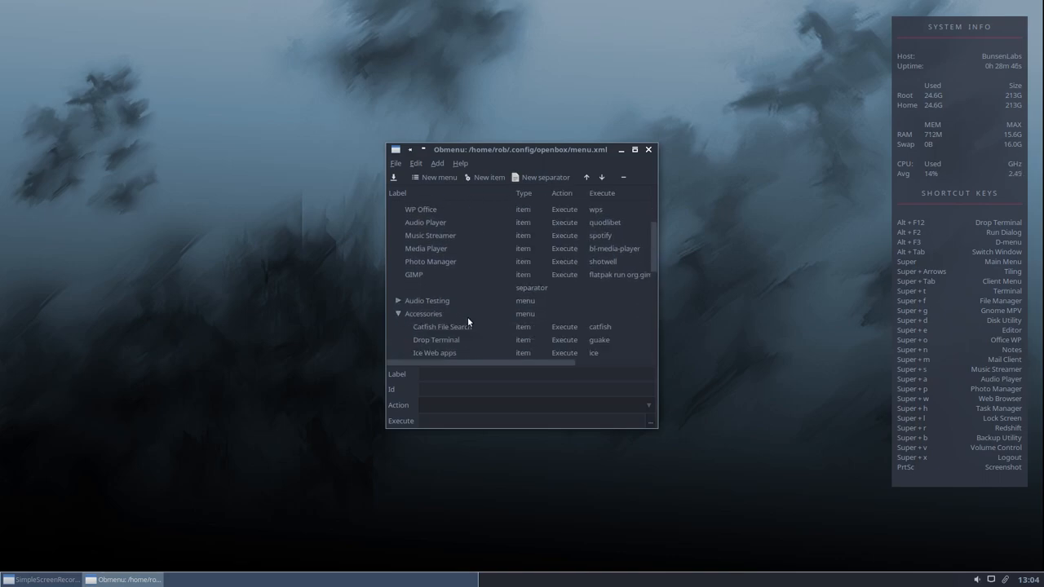
scroll(down, 3)
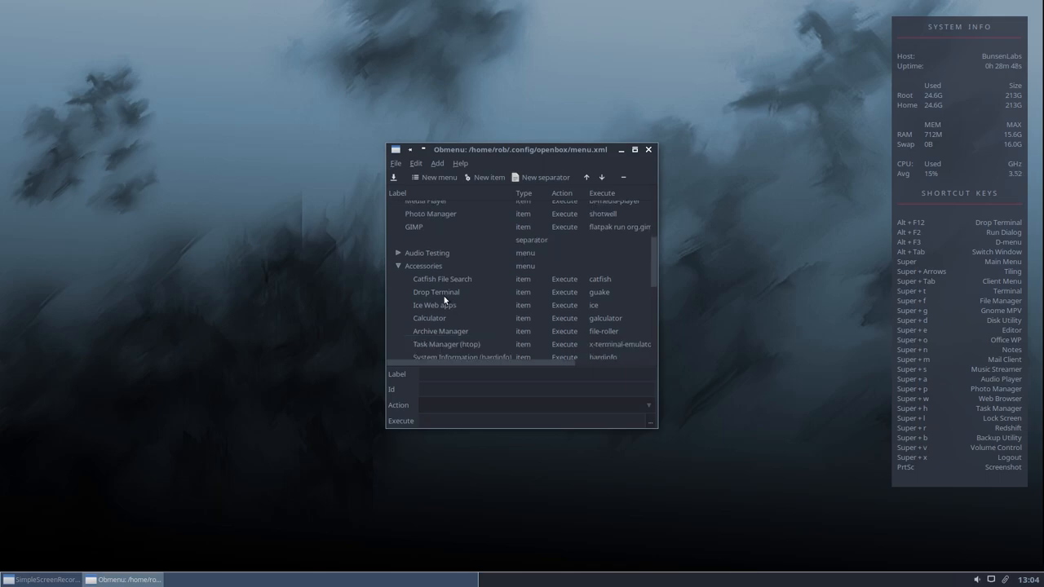
Step: Add a new, unlabelled item in Accessories just below Ice Web apps
click(430, 319)
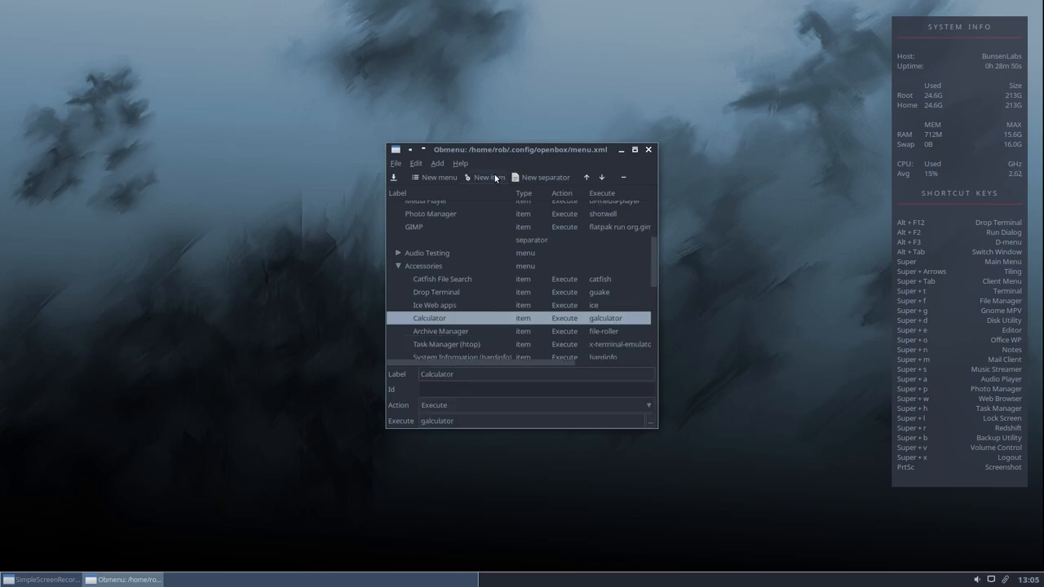
click(487, 176)
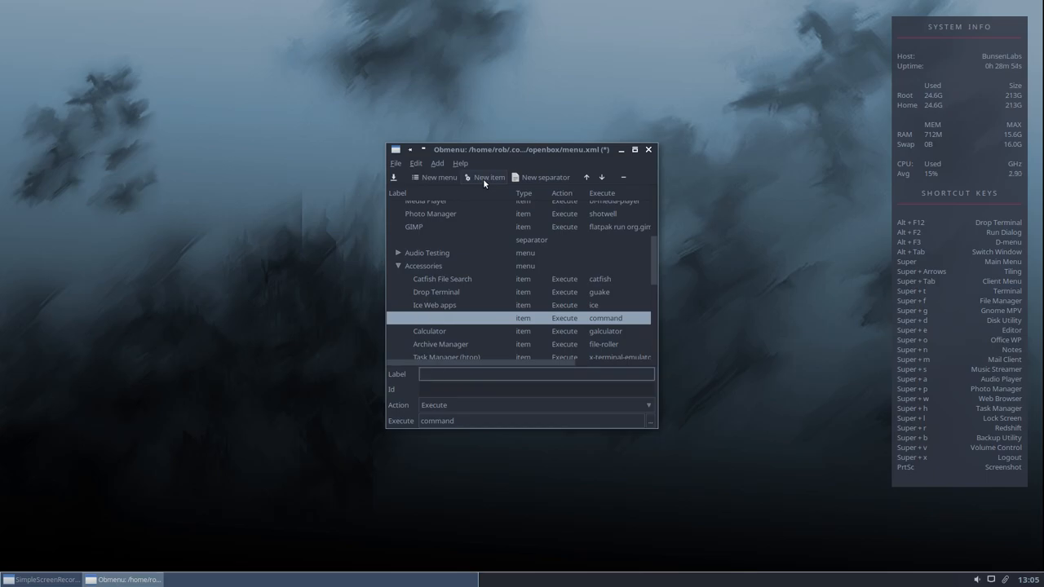
Step: Label the new item 'Pixlr' and clear its placeholder Execute command
text(Pixlr)
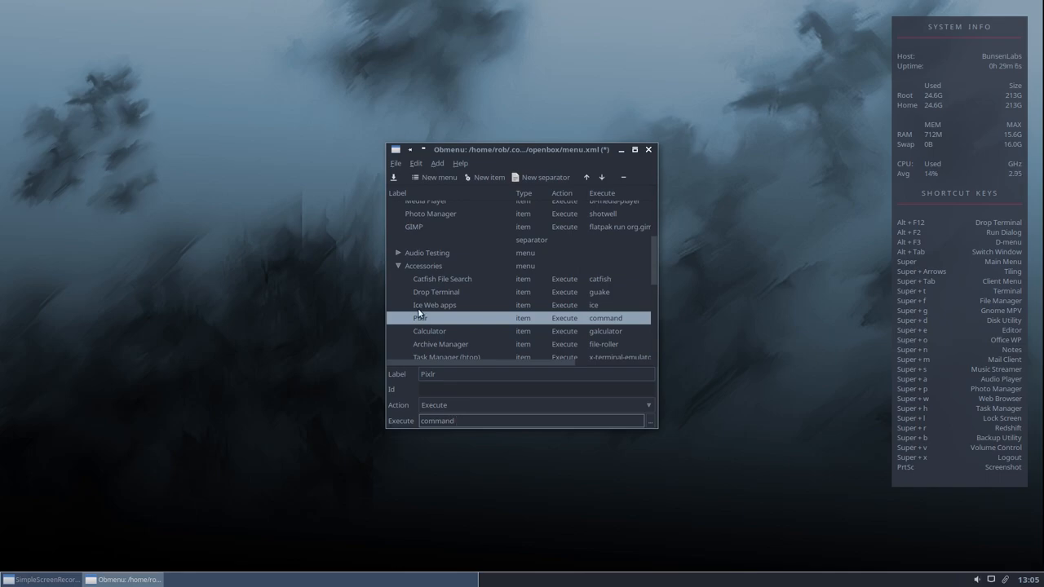
click(456, 421)
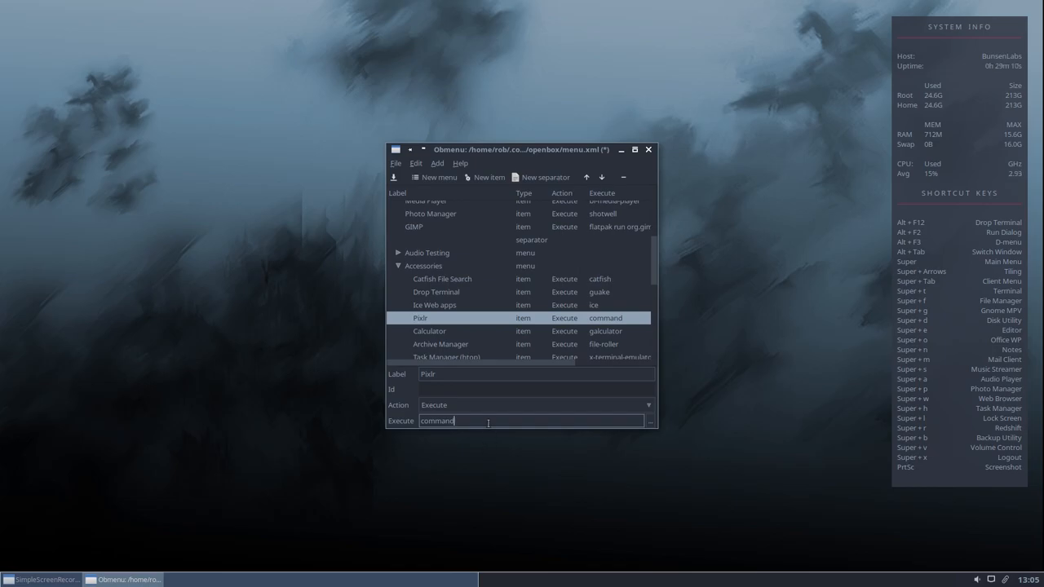
key(BackSpace)
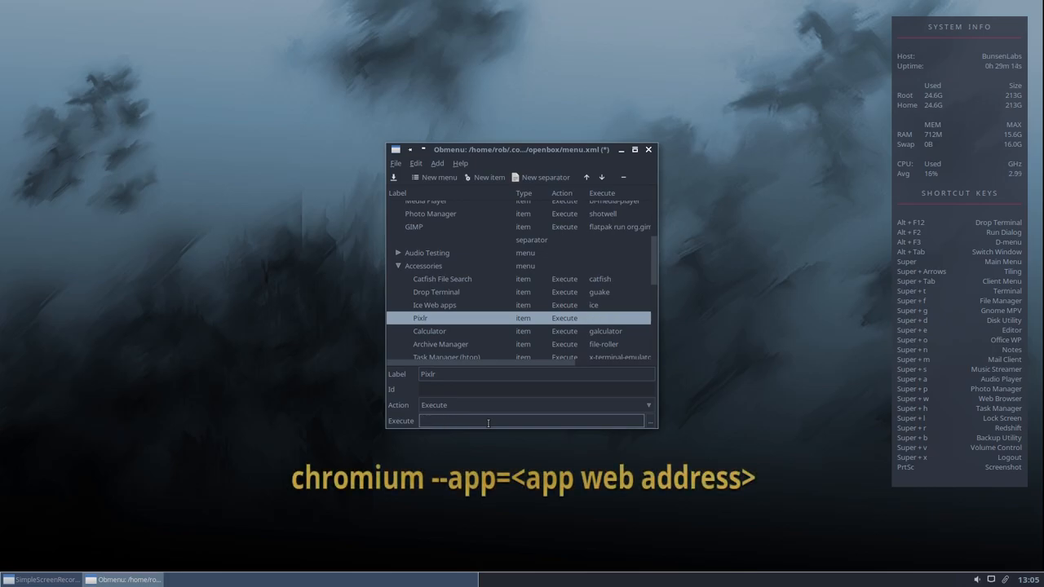
text(chromi)
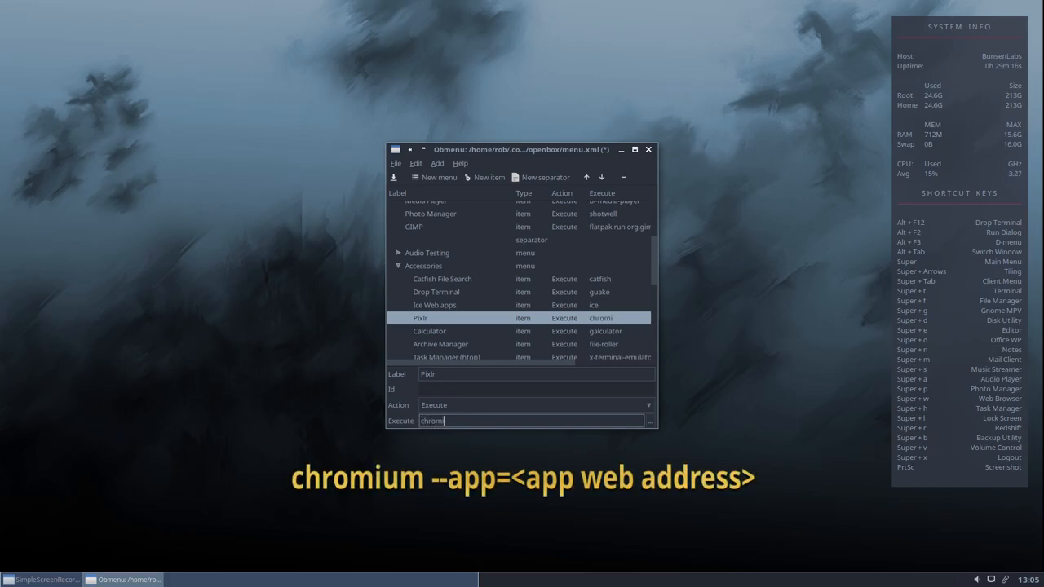
text(um)
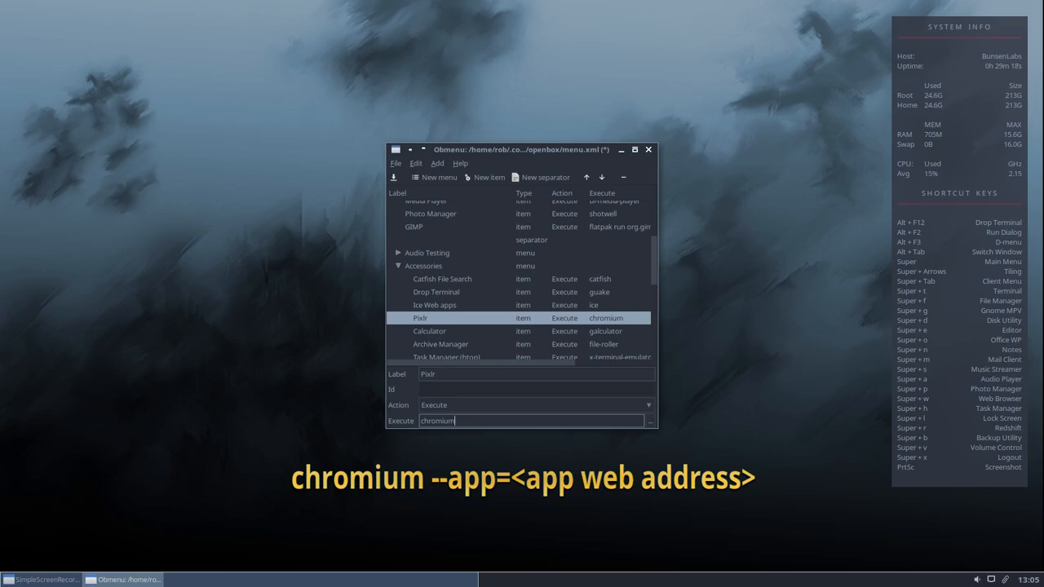
text(--app)
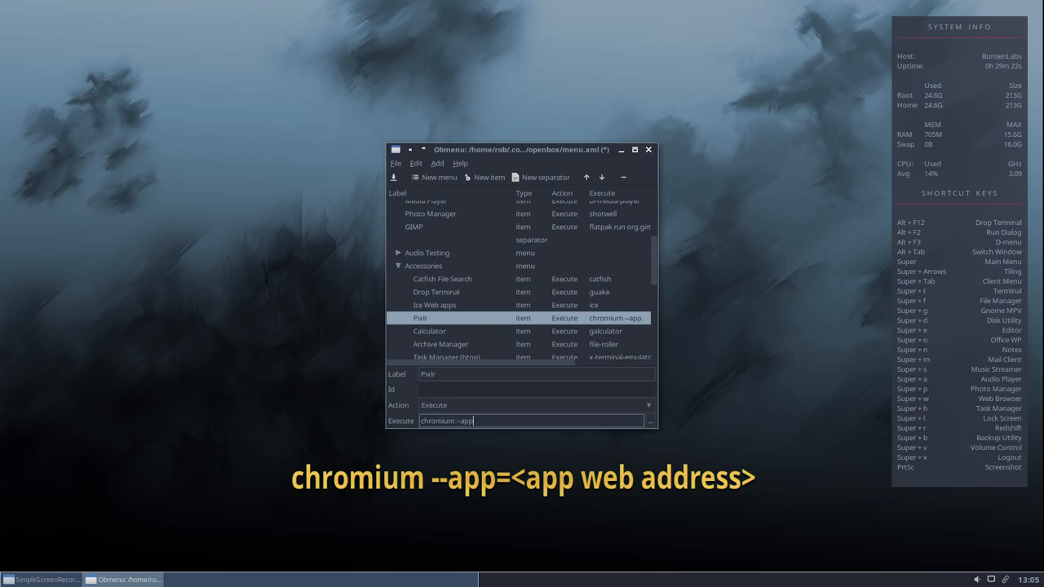
text(=)
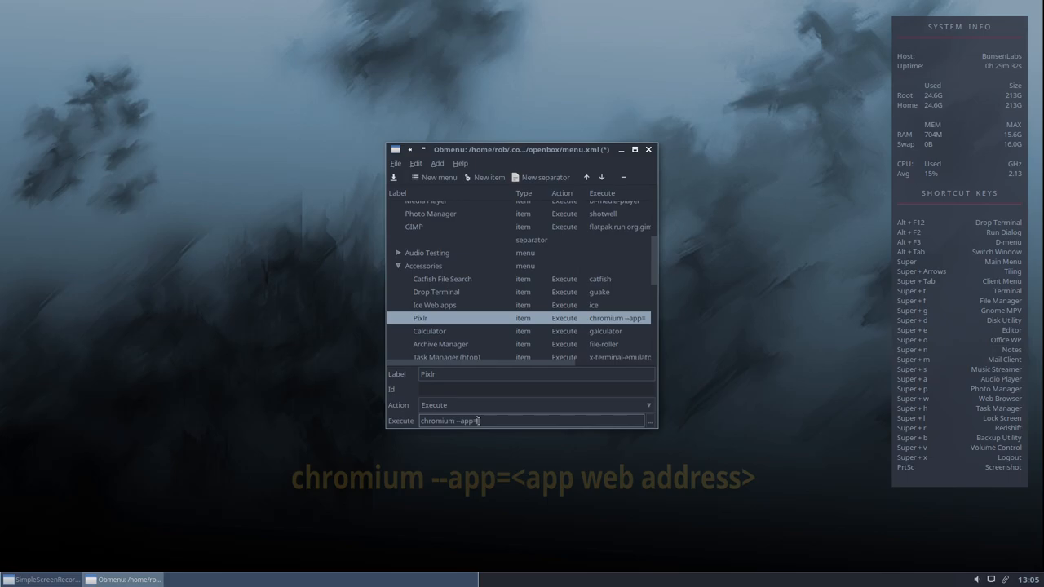
text(https://pixlr.com/editor/)
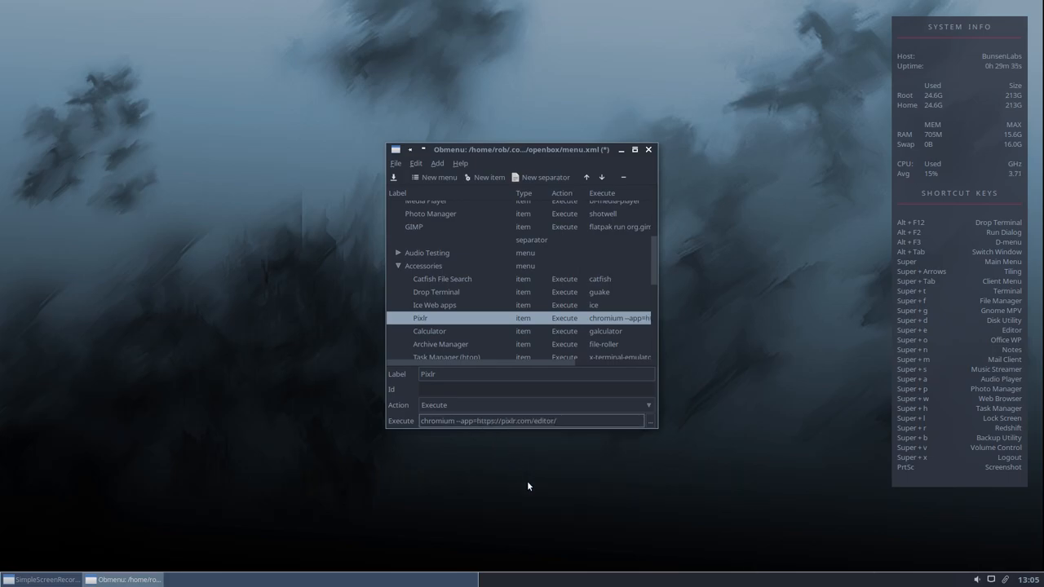
click(530, 421)
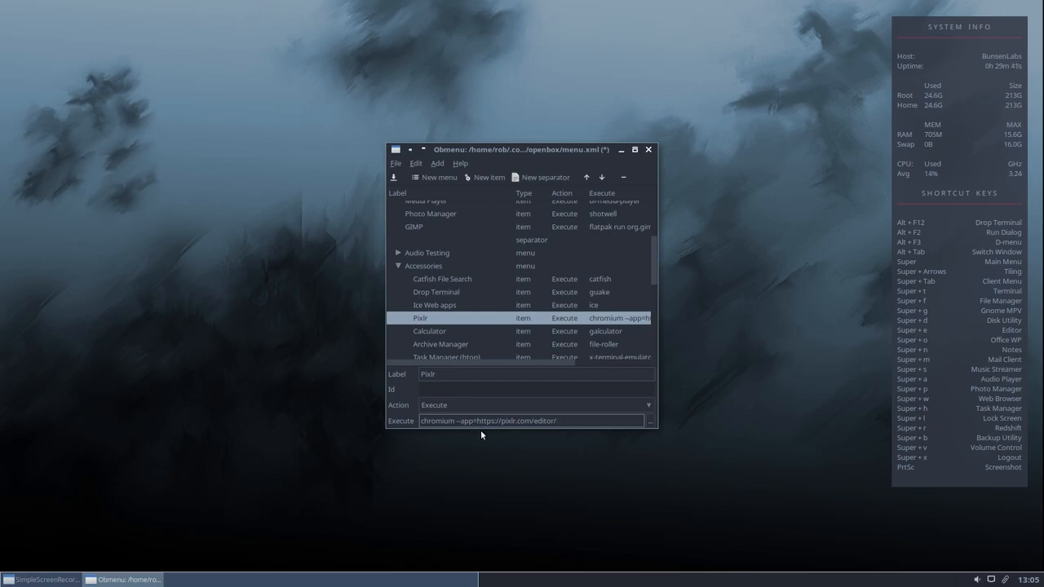
click(568, 421)
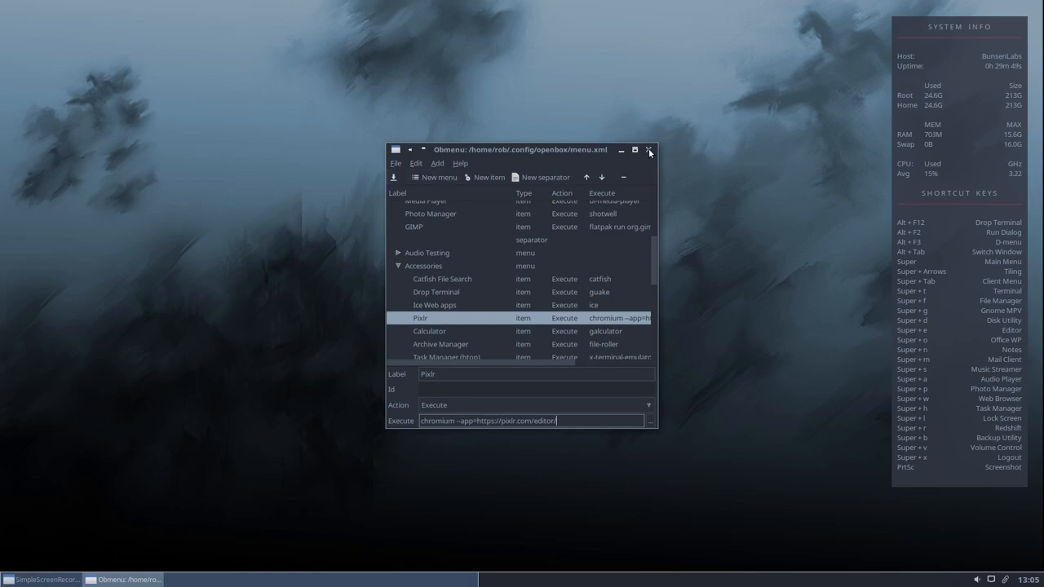
Step: Launch Pixlr from the desktop Accessories menu and dismiss its start dialog
click(650, 150)
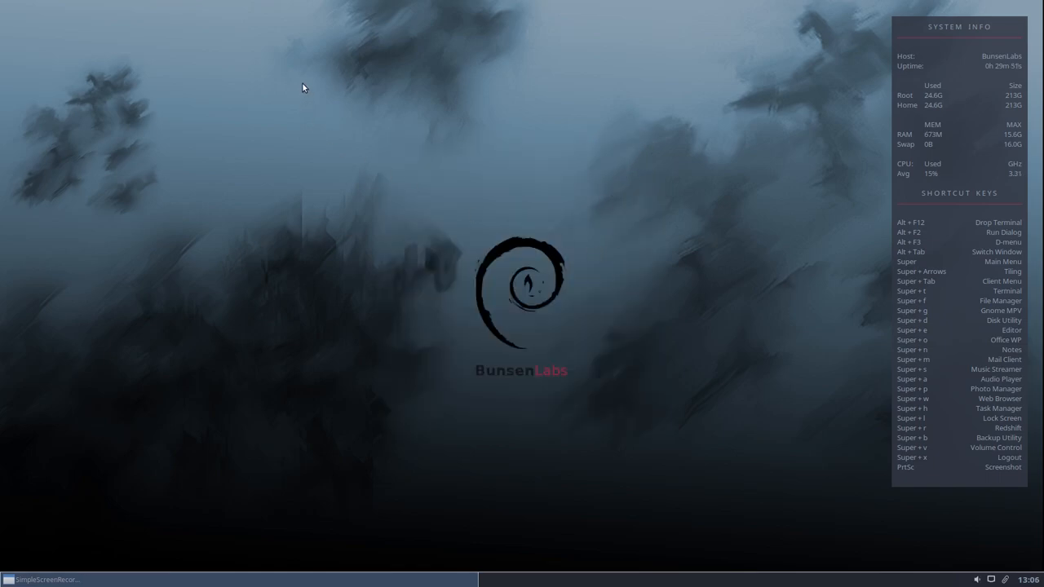
right_click(303, 88)
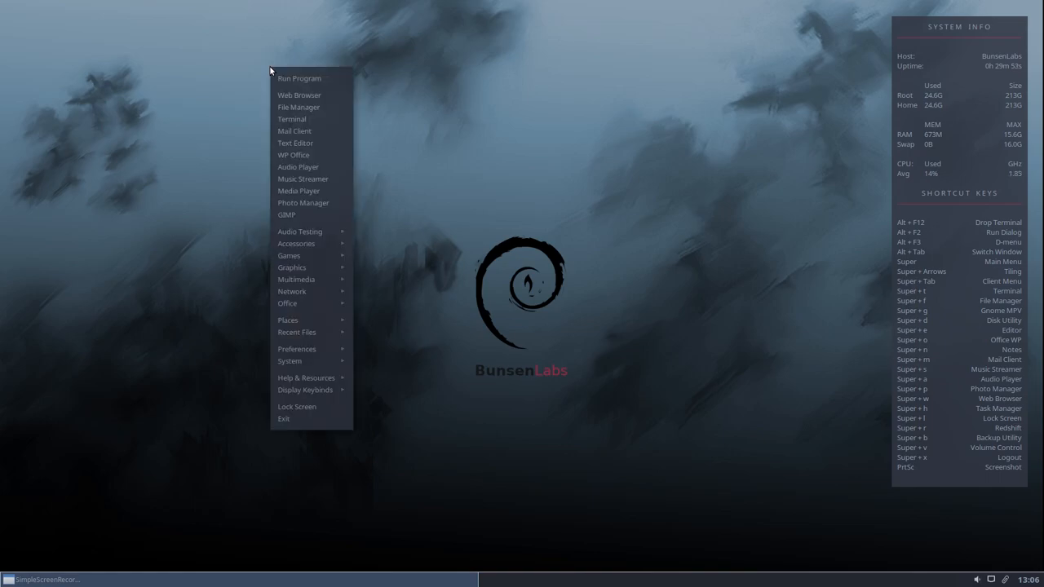
mouse_move(300, 232)
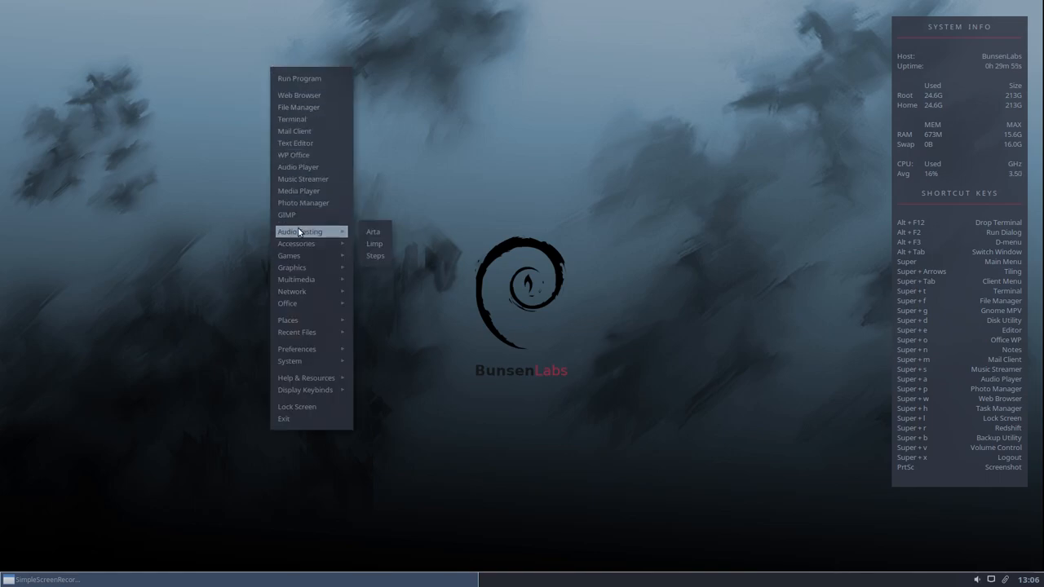
mouse_move(297, 243)
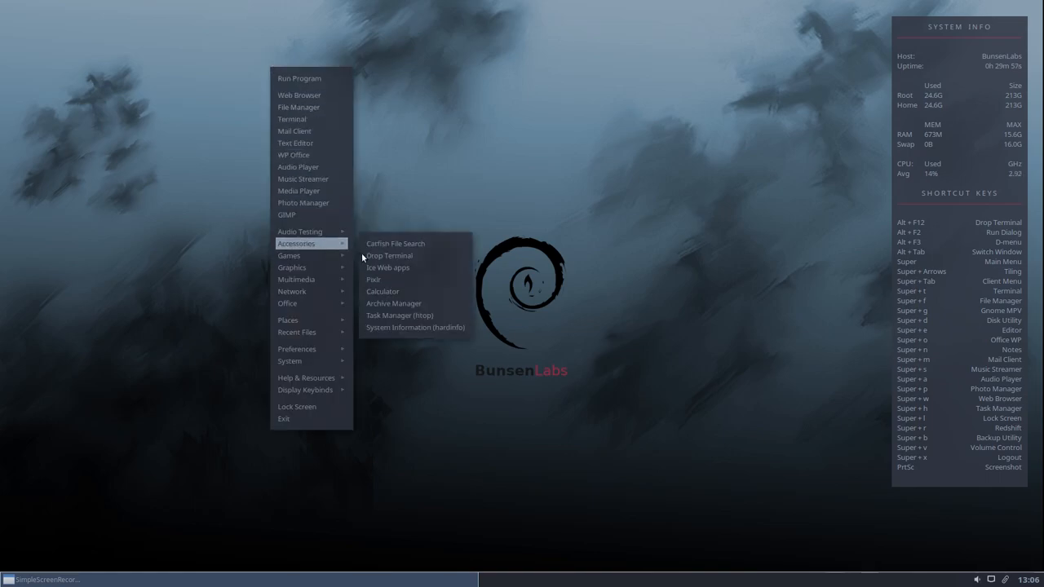
click(391, 283)
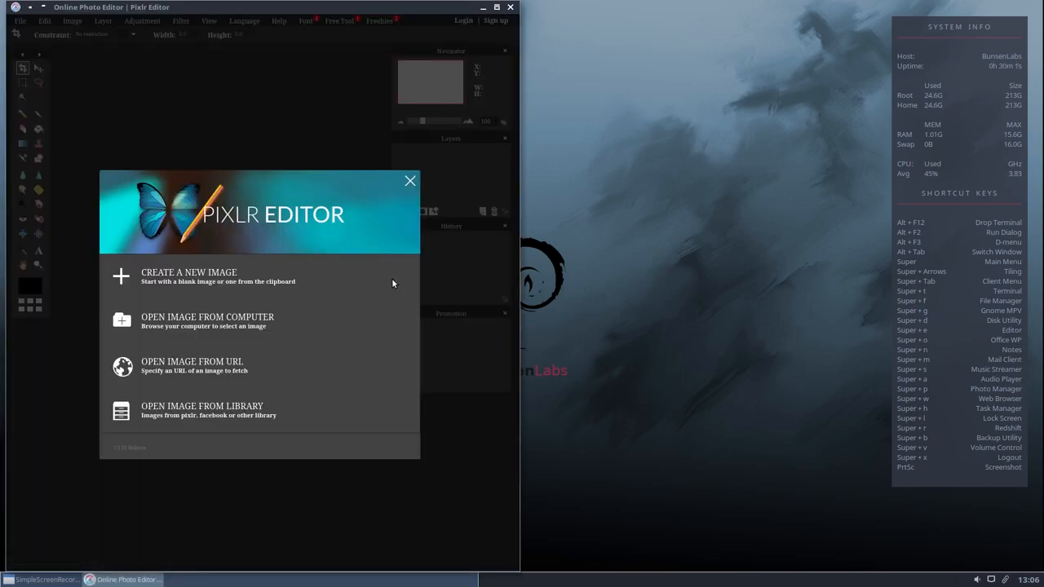
click(411, 179)
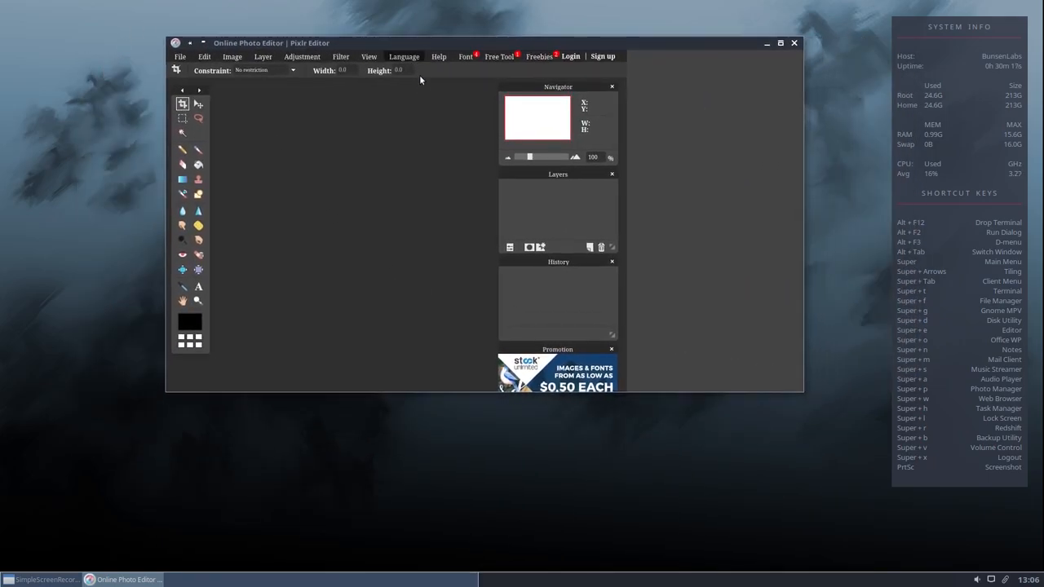
mouse_move(380, 225)
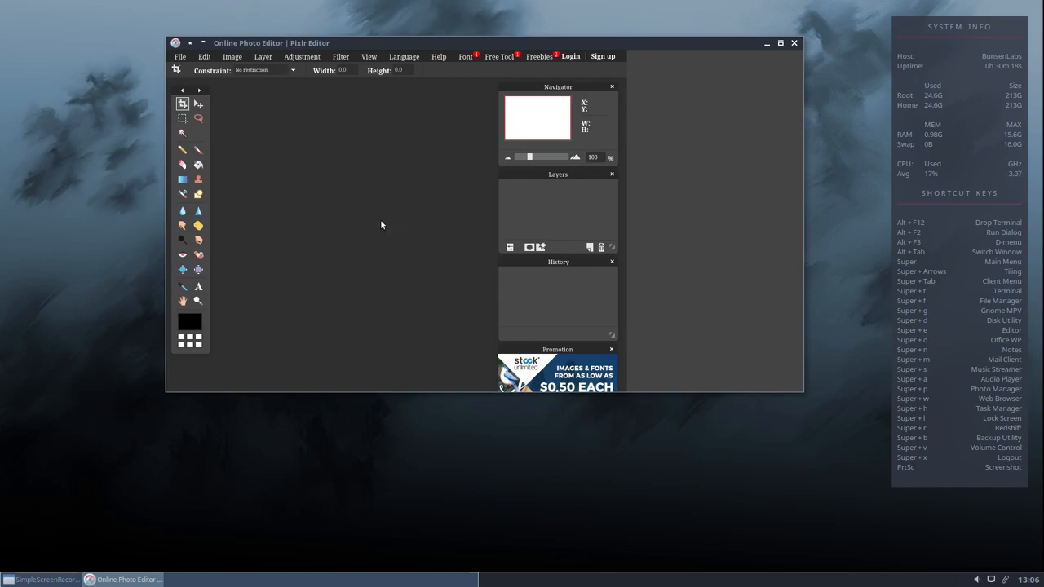
mouse_move(388, 16)
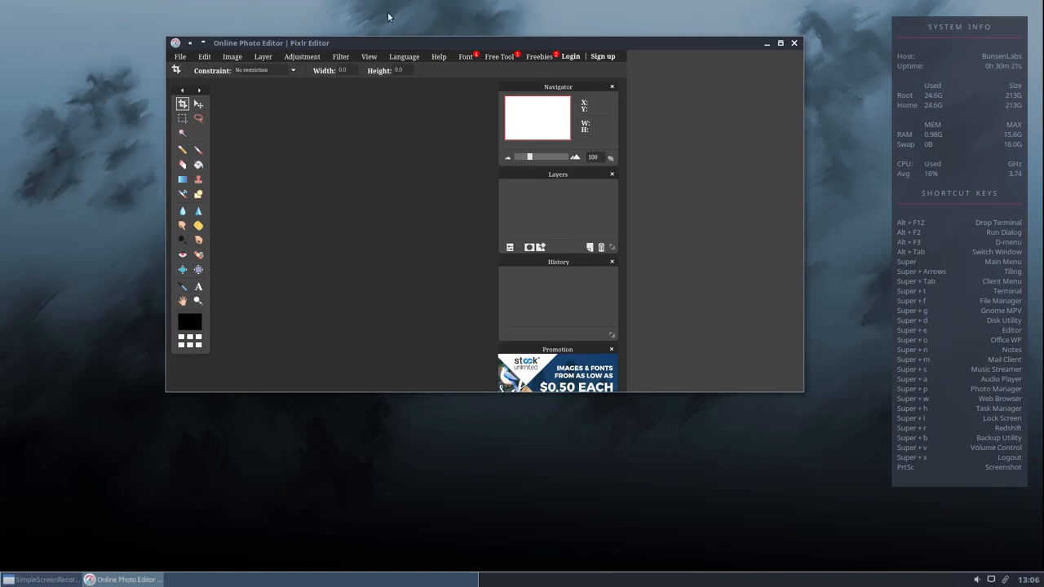
mouse_move(486, 218)
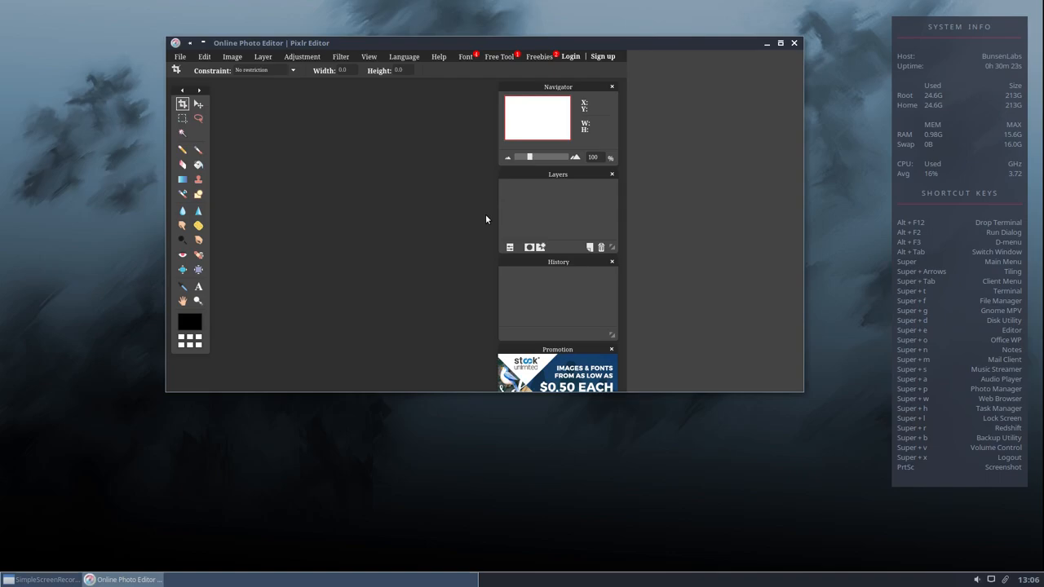
mouse_move(493, 194)
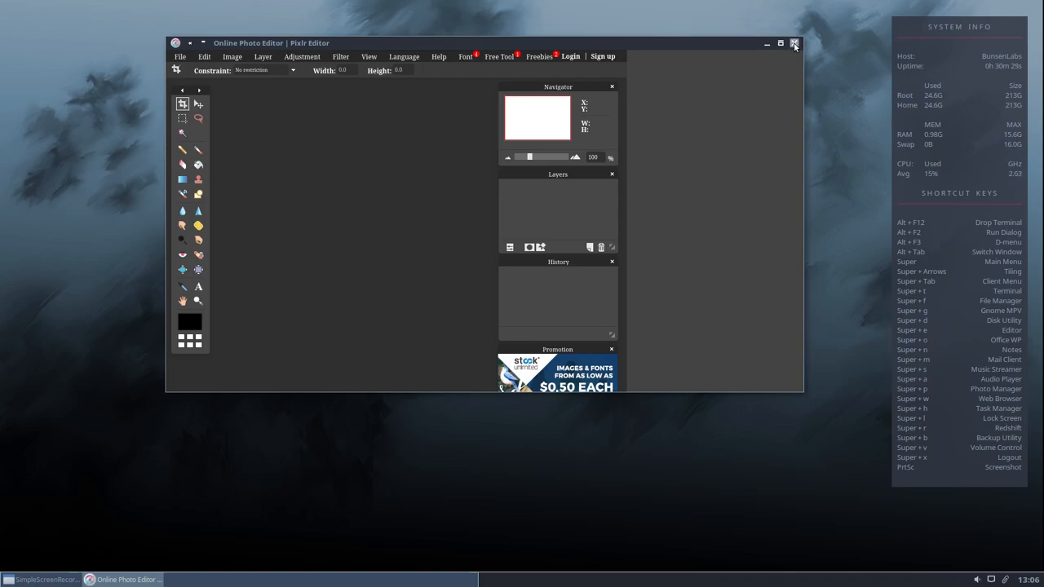
Step: Close Pixlr, review the Pixlr entry's chromium --app command in Obmenu, then close it
click(793, 43)
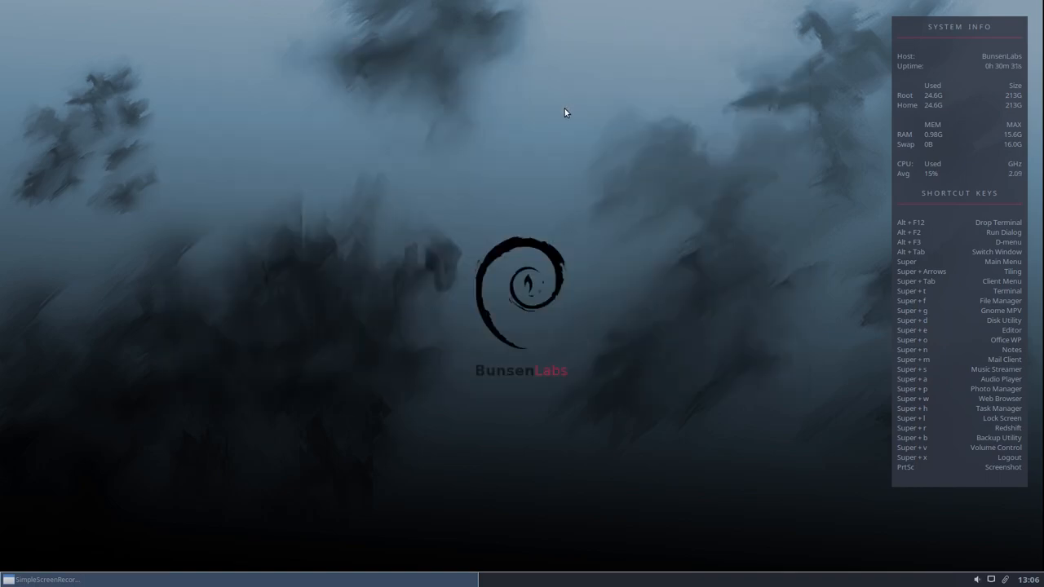
mouse_move(285, 101)
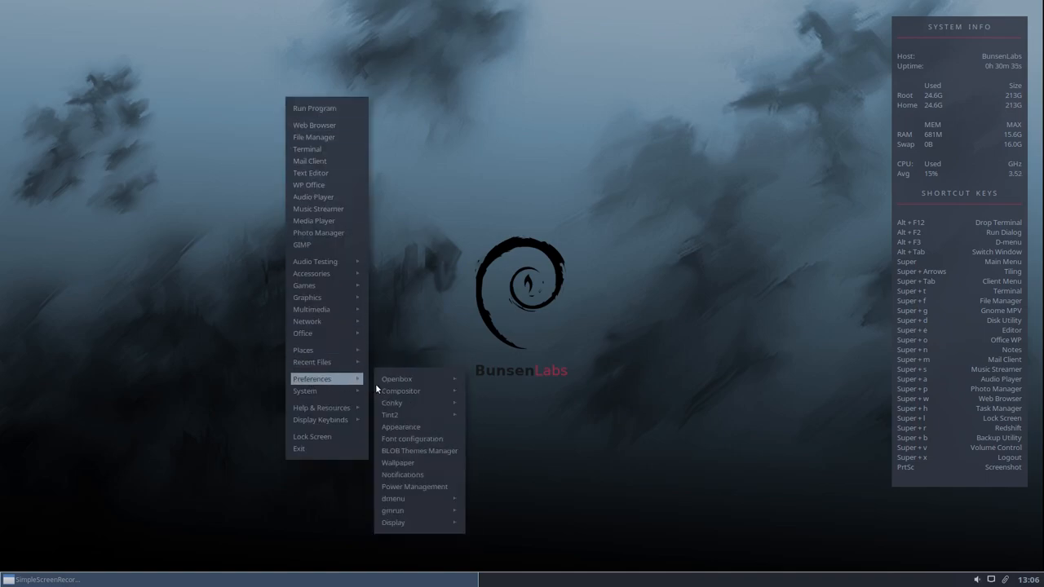
click(506, 421)
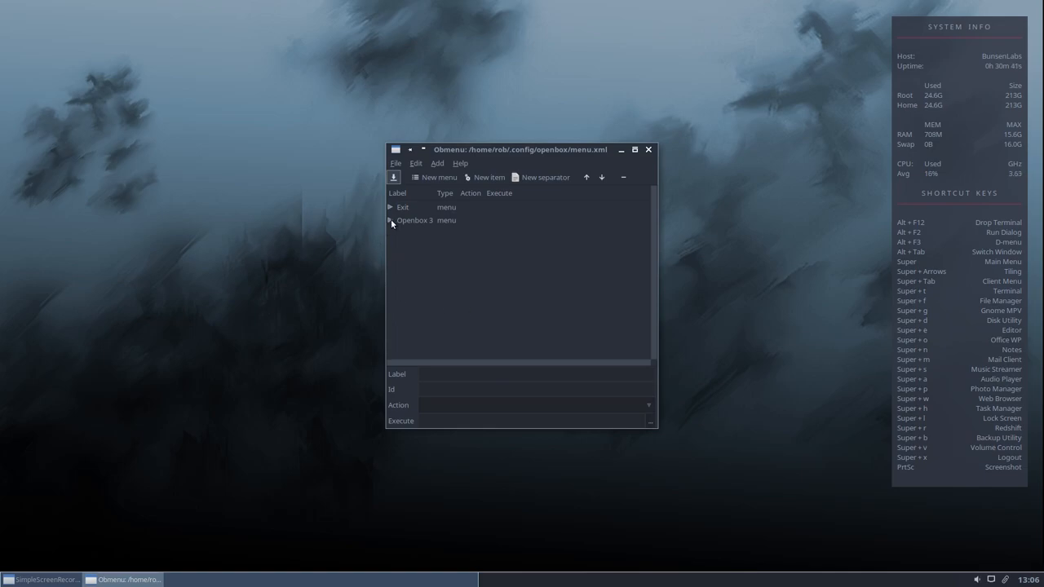
click(391, 220)
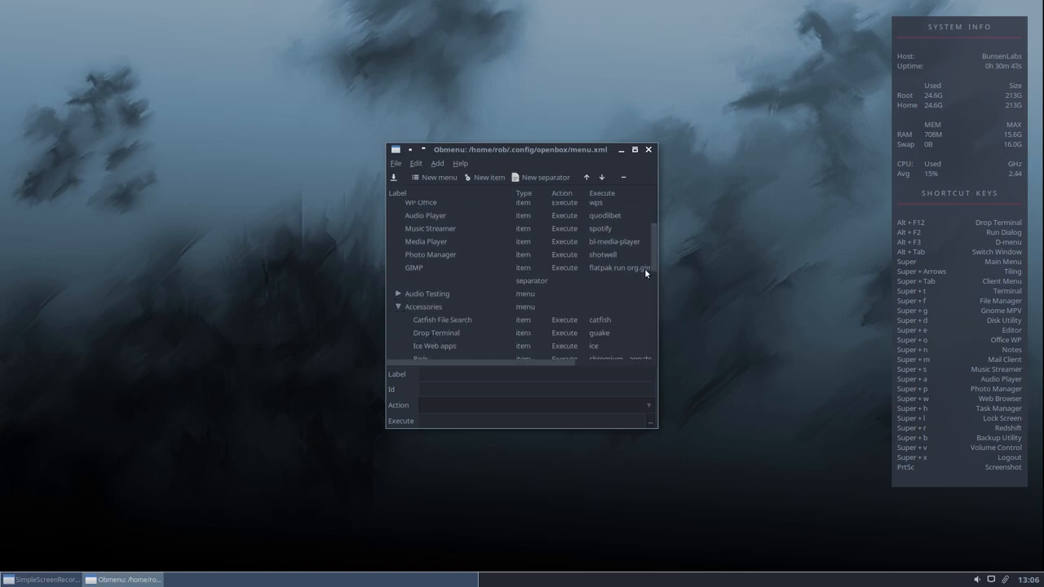
click(421, 327)
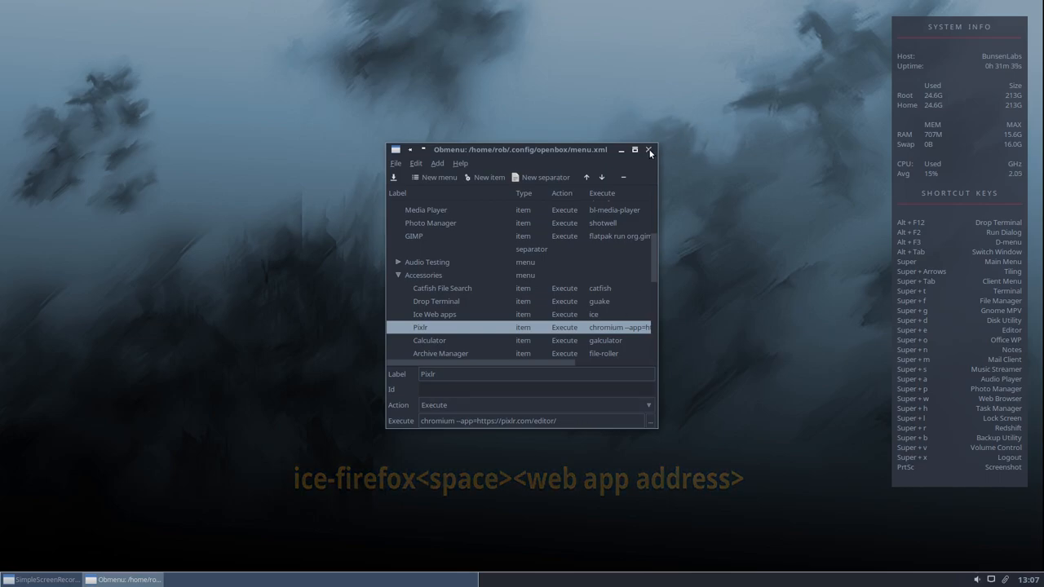
click(649, 150)
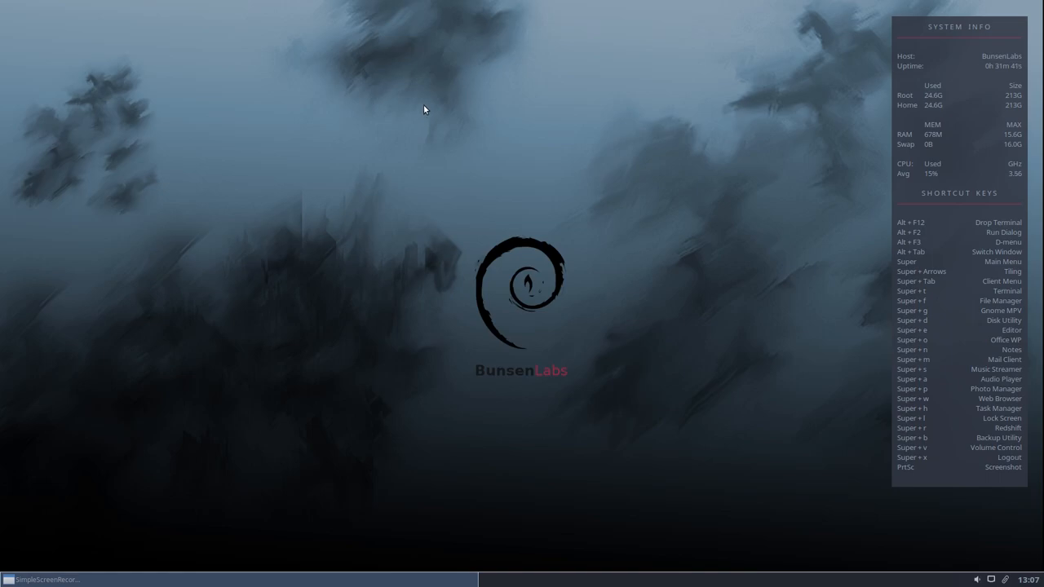
mouse_move(402, 76)
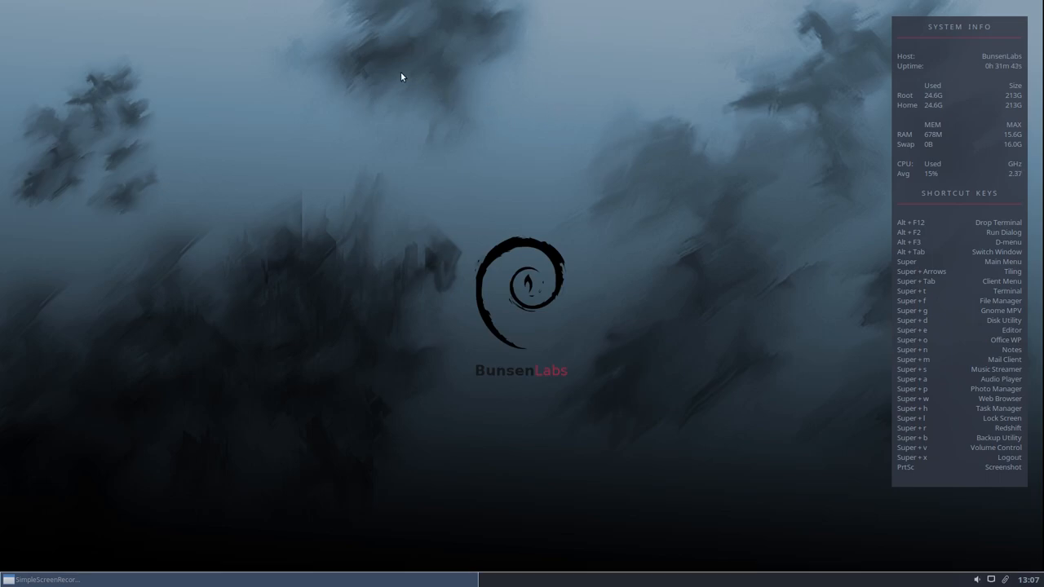